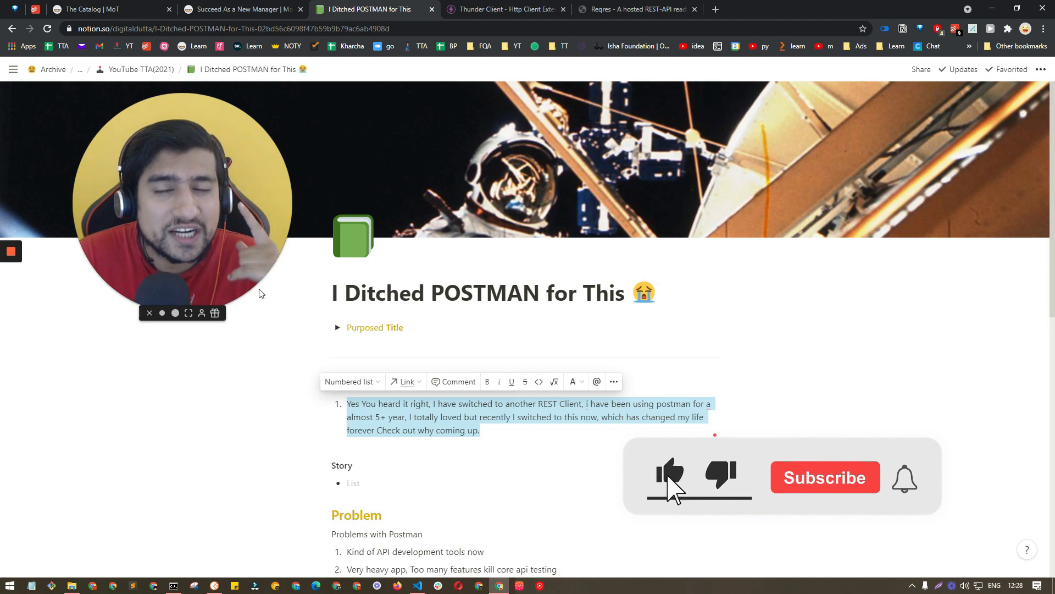
# Step: Switch to the thunderclient.io website presenting the lightweight REST client for VS Code
pyautogui.click(826, 477)
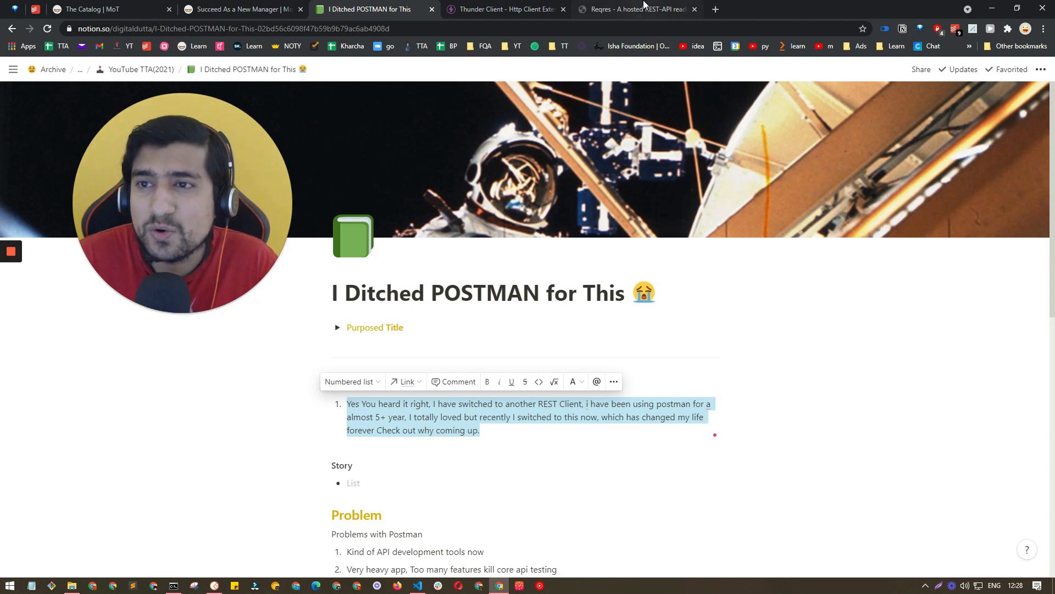
pyautogui.click(508, 9)
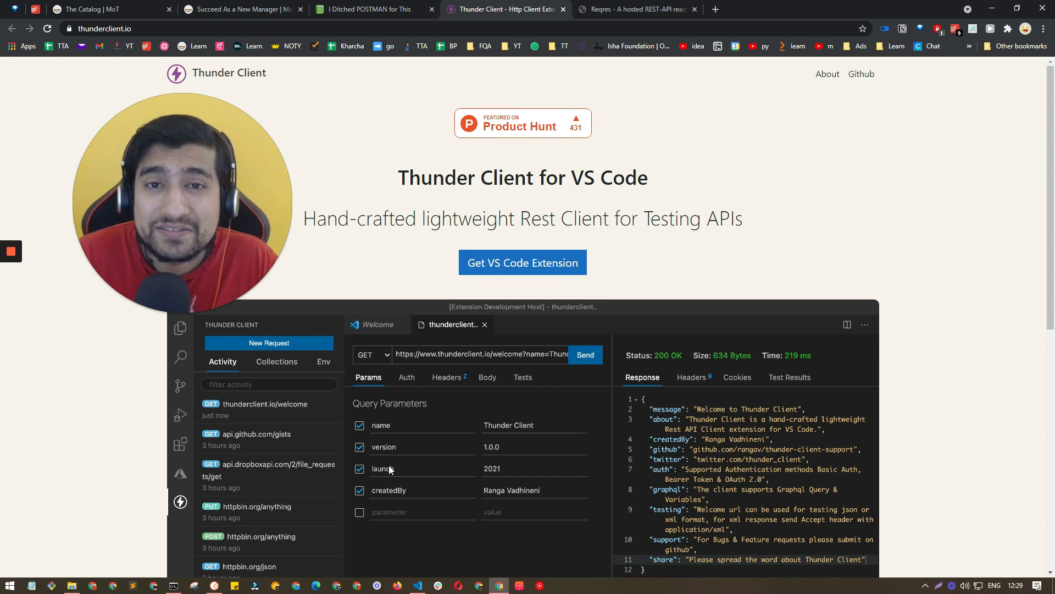
pyautogui.moveTo(237, 554)
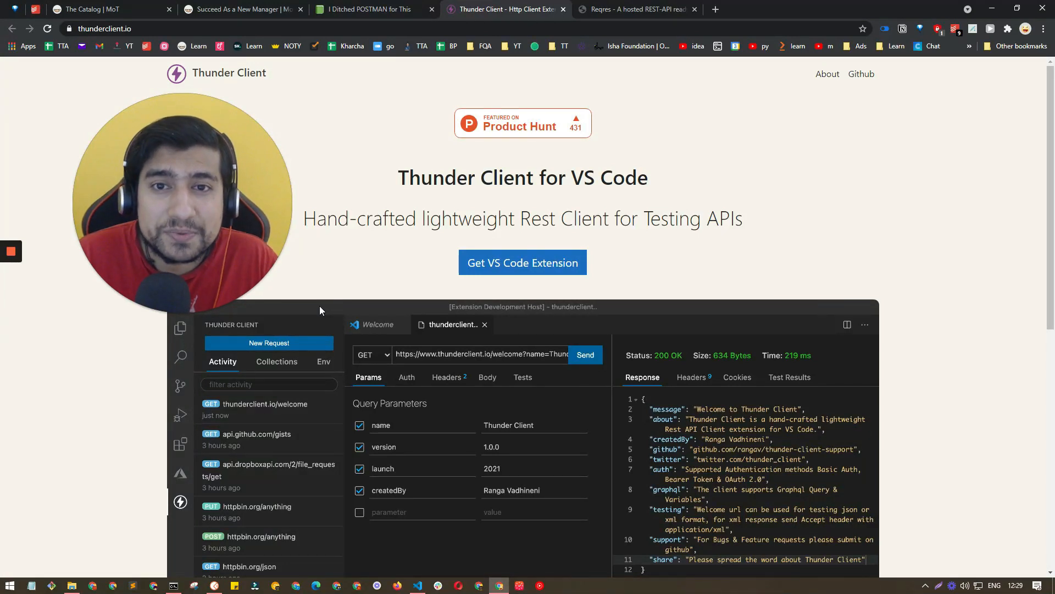
# Step: Return to the Notion script page with the Hook and Problems with Postman list
pyautogui.click(371, 9)
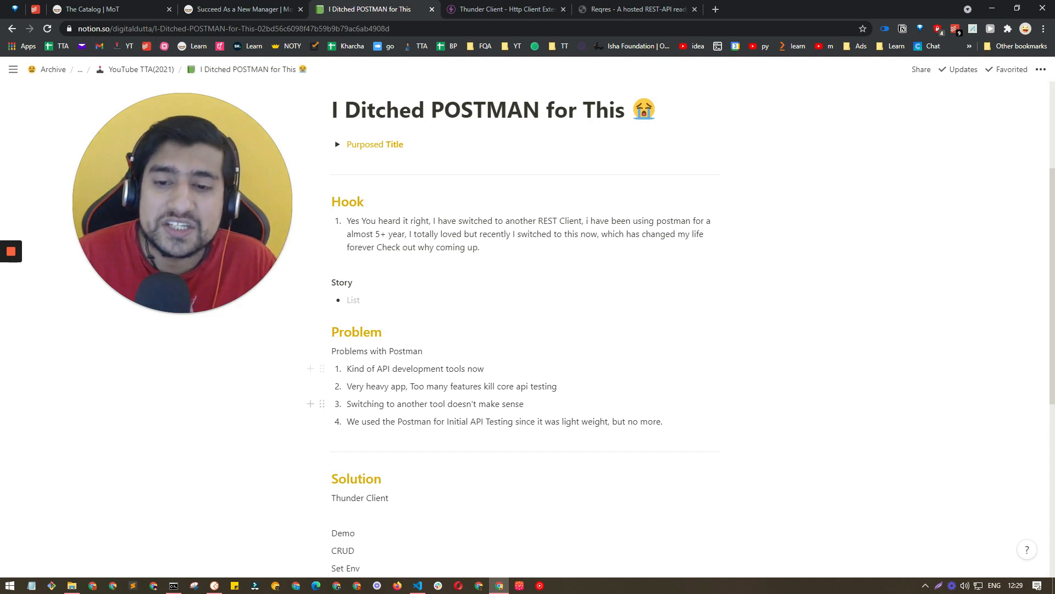
pyautogui.moveTo(348, 386); pyautogui.dragTo(400, 386)
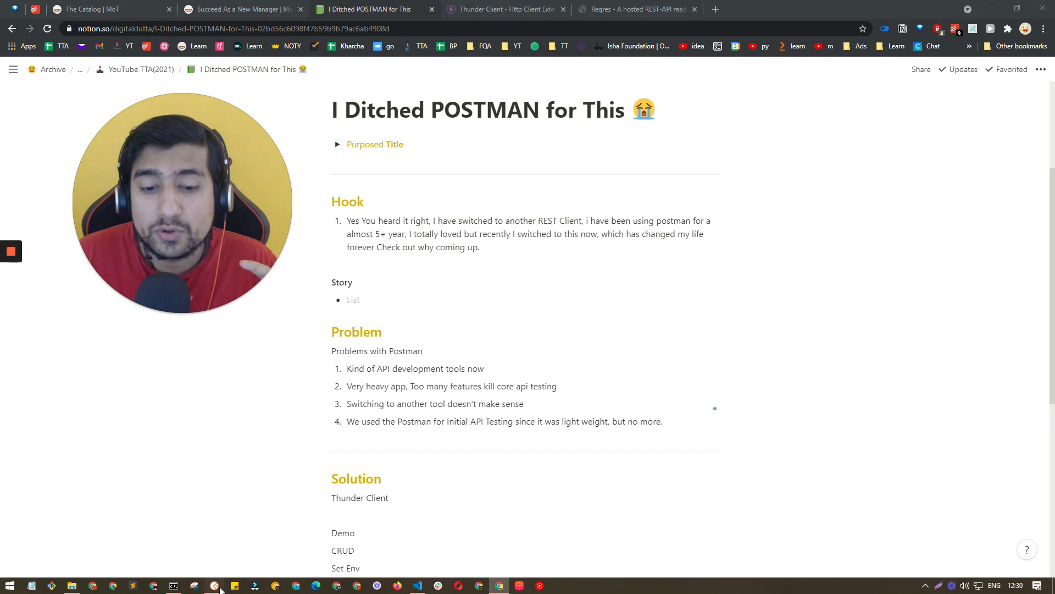
pyautogui.click(213, 585)
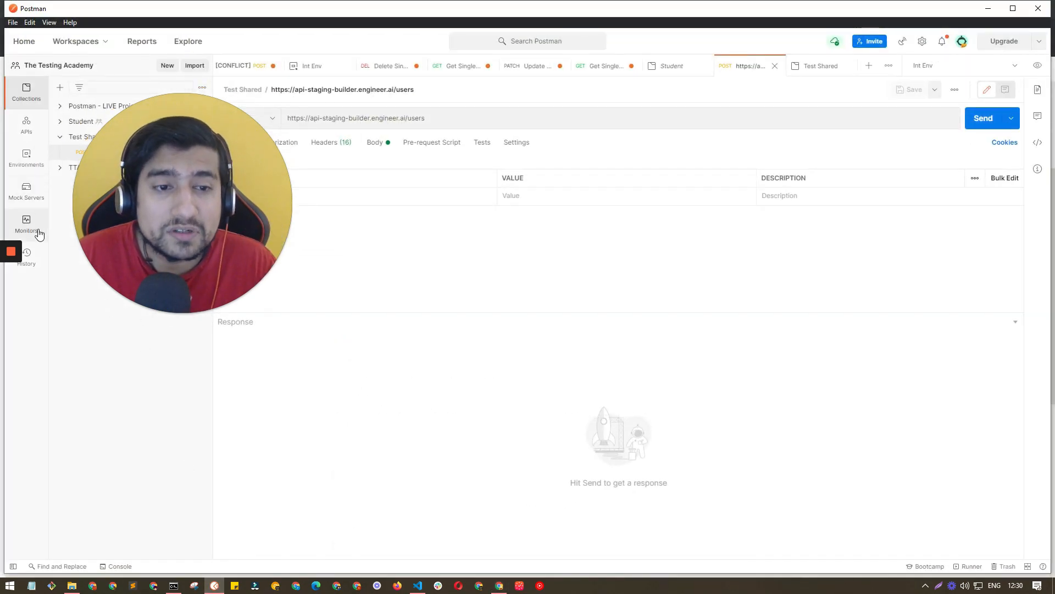
pyautogui.moveTo(111, 44)
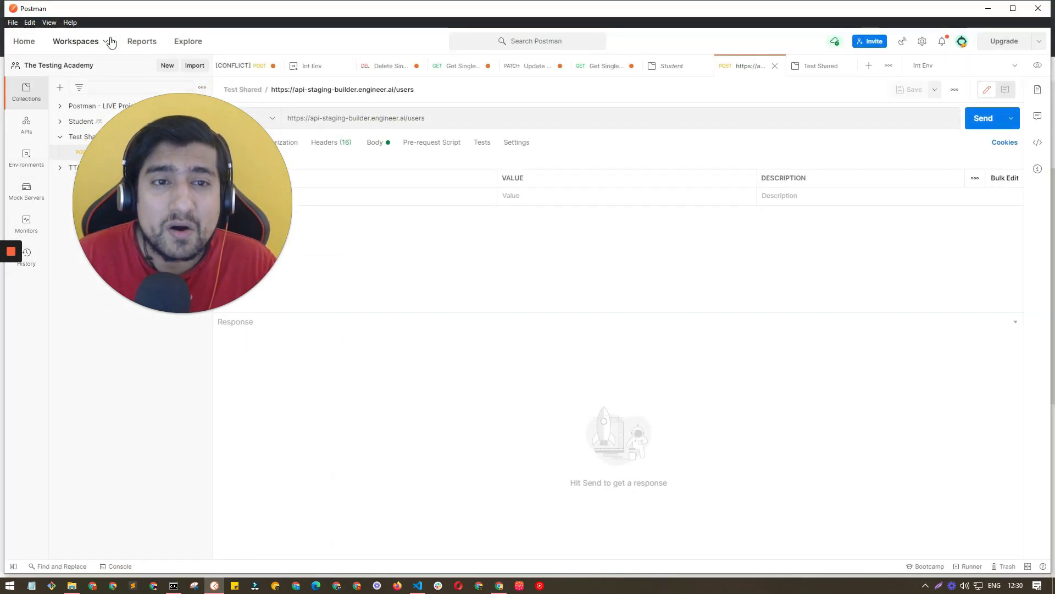
pyautogui.click(188, 42)
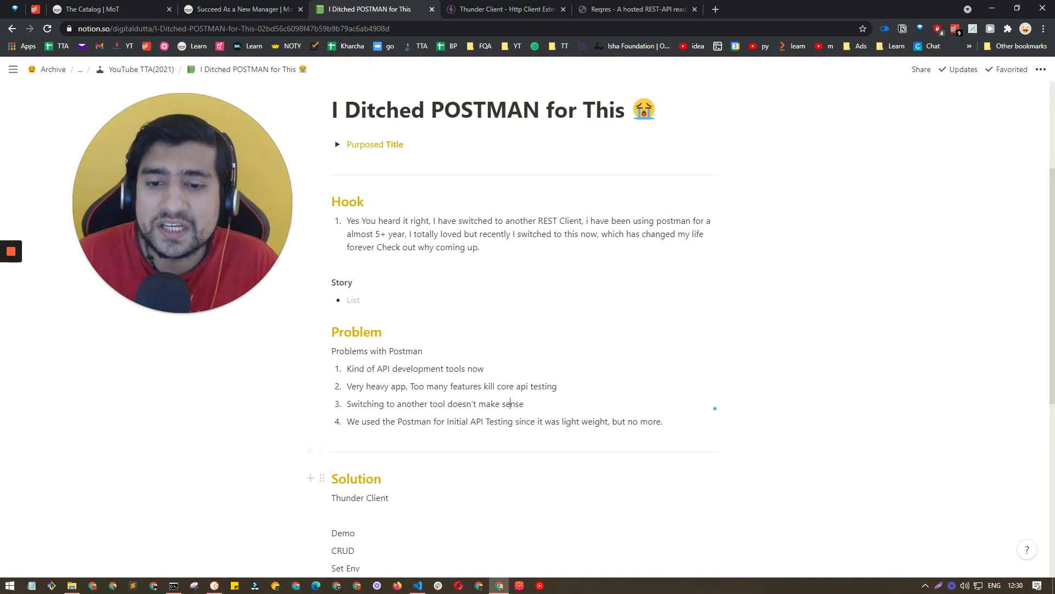
pyautogui.doubleClick(380, 387)
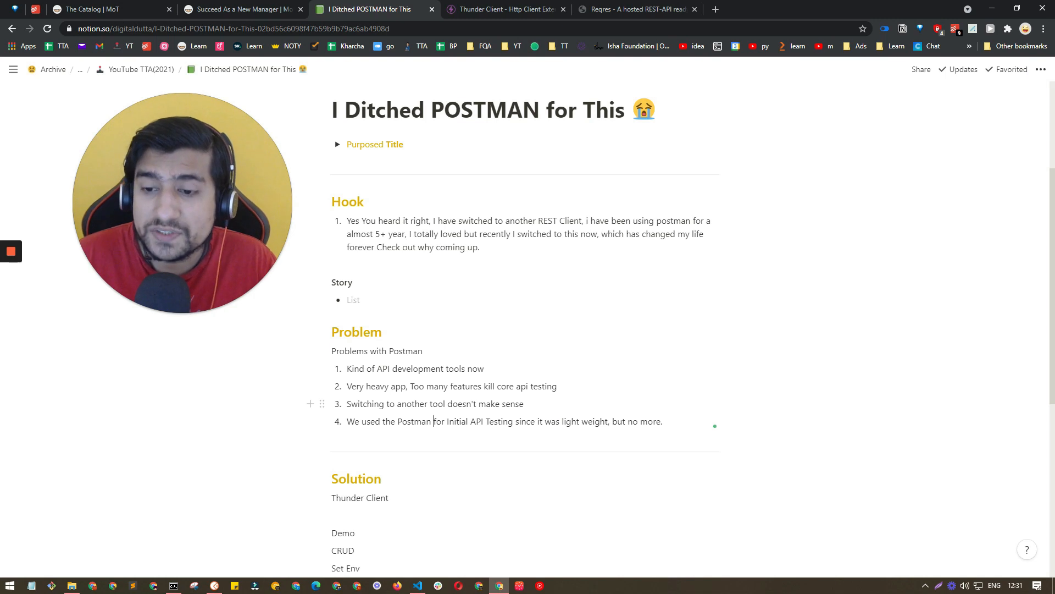
pyautogui.moveTo(498, 386); pyautogui.dragTo(556, 386)
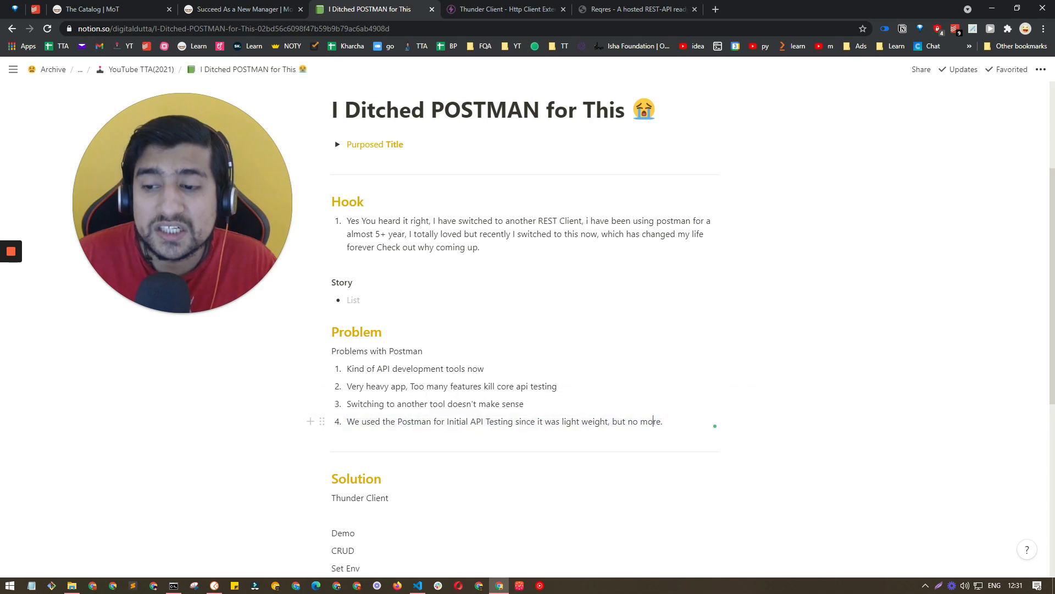
pyautogui.moveTo(530, 421); pyautogui.dragTo(606, 421)
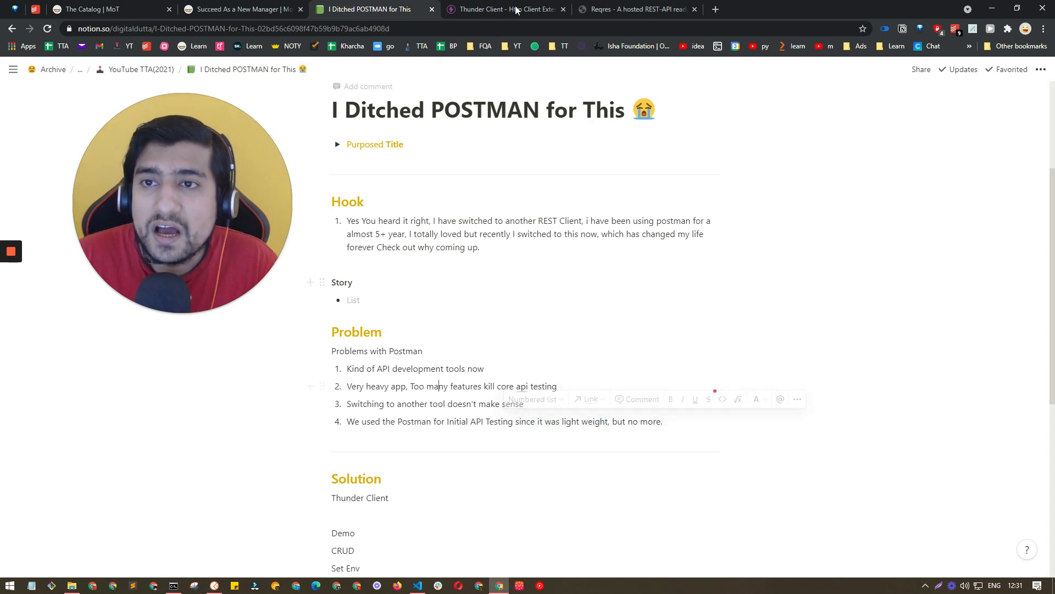
# Step: Move from the thunderclient.io site to VS Code with the welcome GET request loaded
pyautogui.click(506, 9)
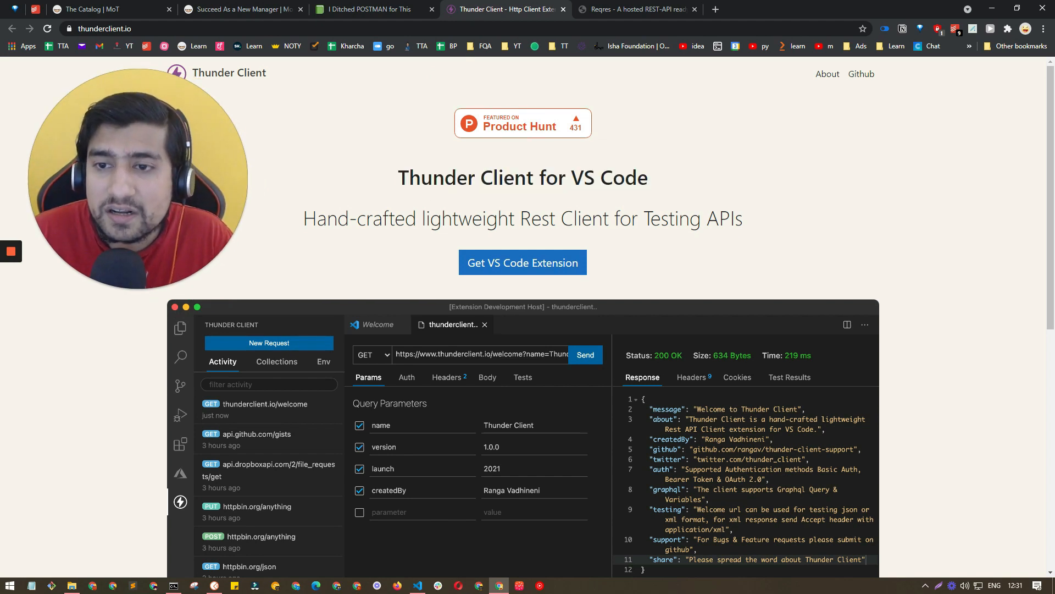
pyautogui.doubleClick(388, 217)
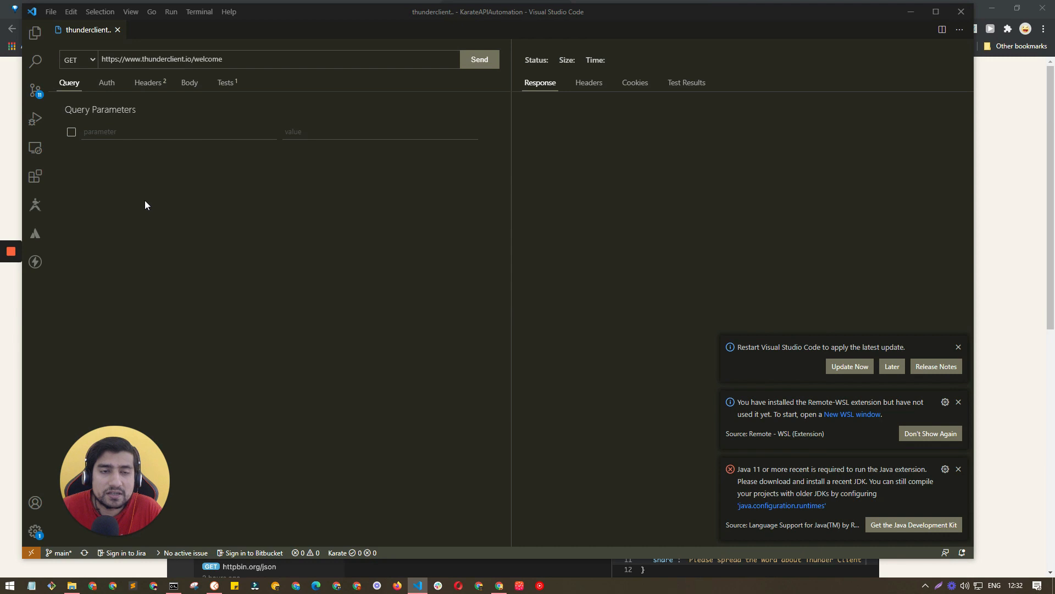
# Step: Show Thunder Client's activity panel listing the earlier welcome GET request
pyautogui.click(34, 261)
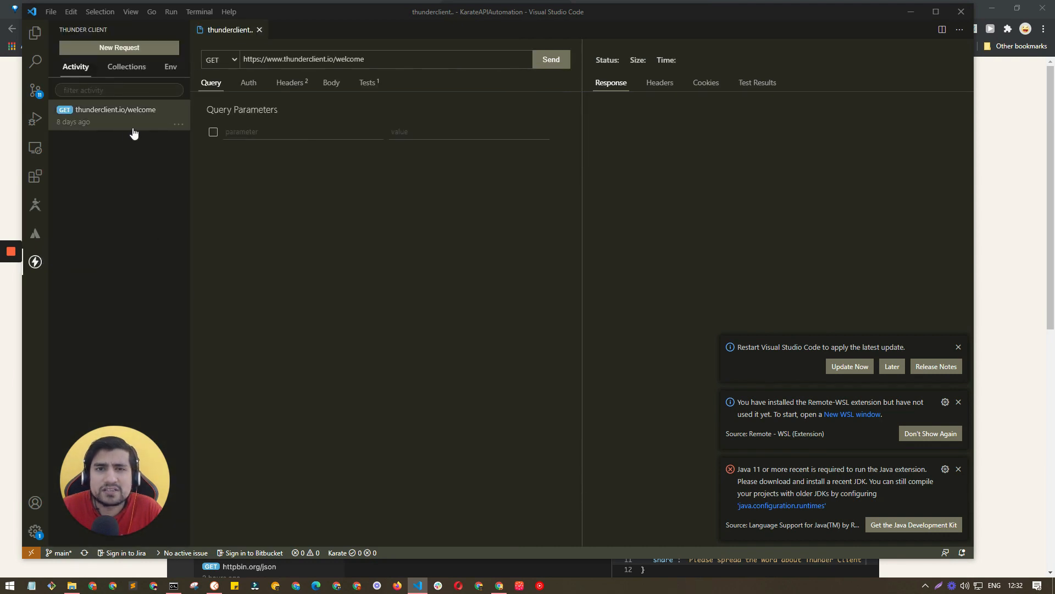
pyautogui.moveTo(136, 78)
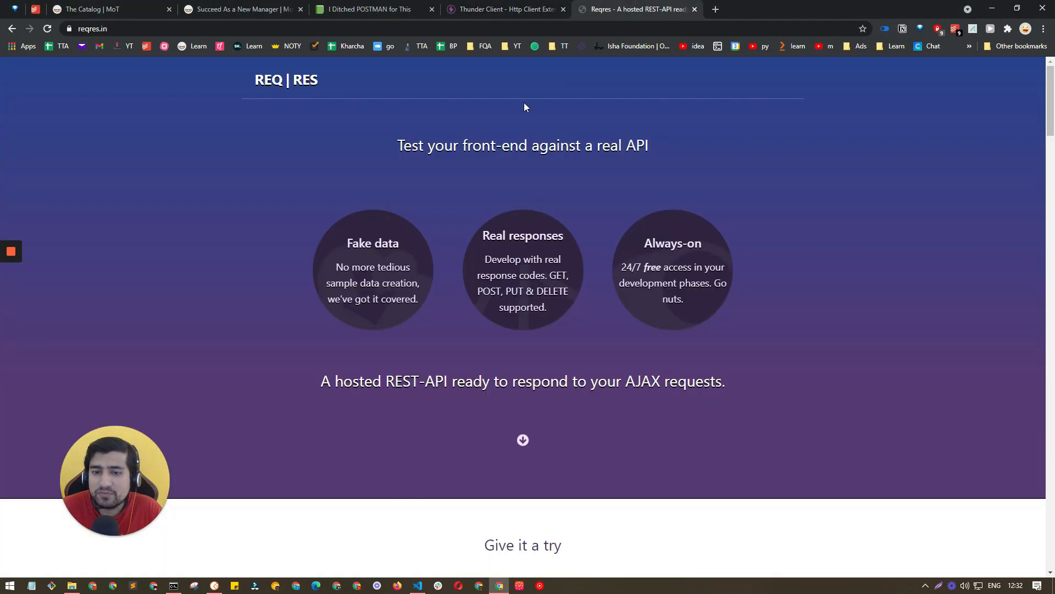
pyautogui.scroll(-3)
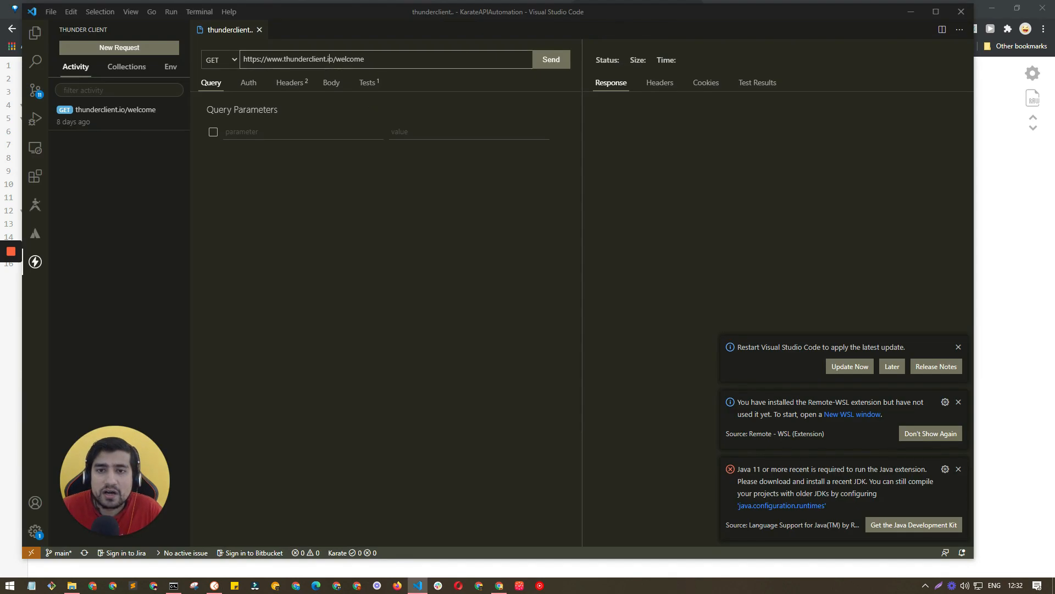
# Step: Send the GET to reqres.in/api/users/2 and set its authentication to bearer token
pyautogui.click(552, 58)
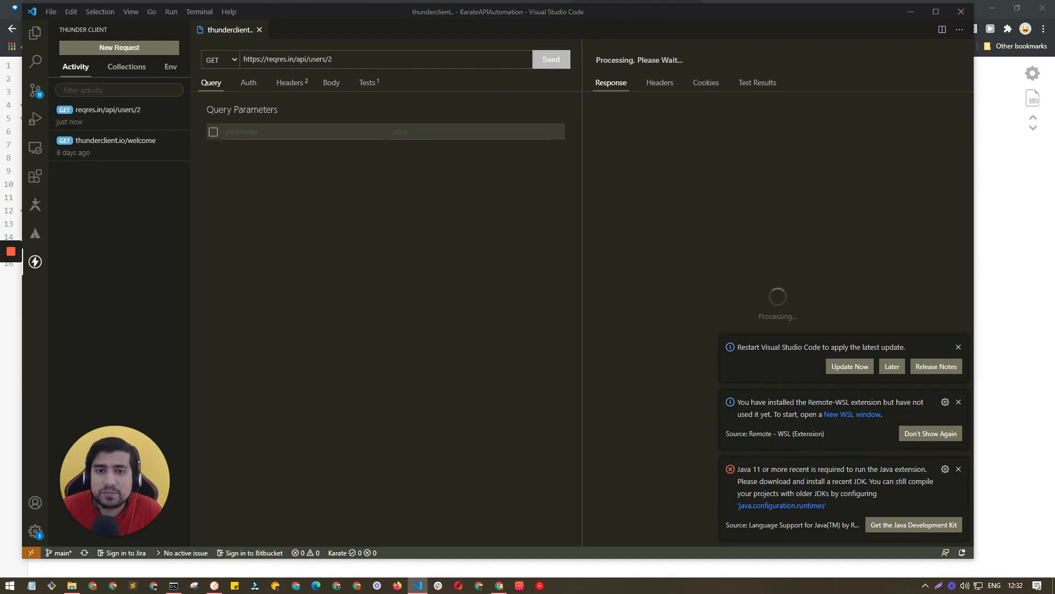
pyautogui.click(552, 59)
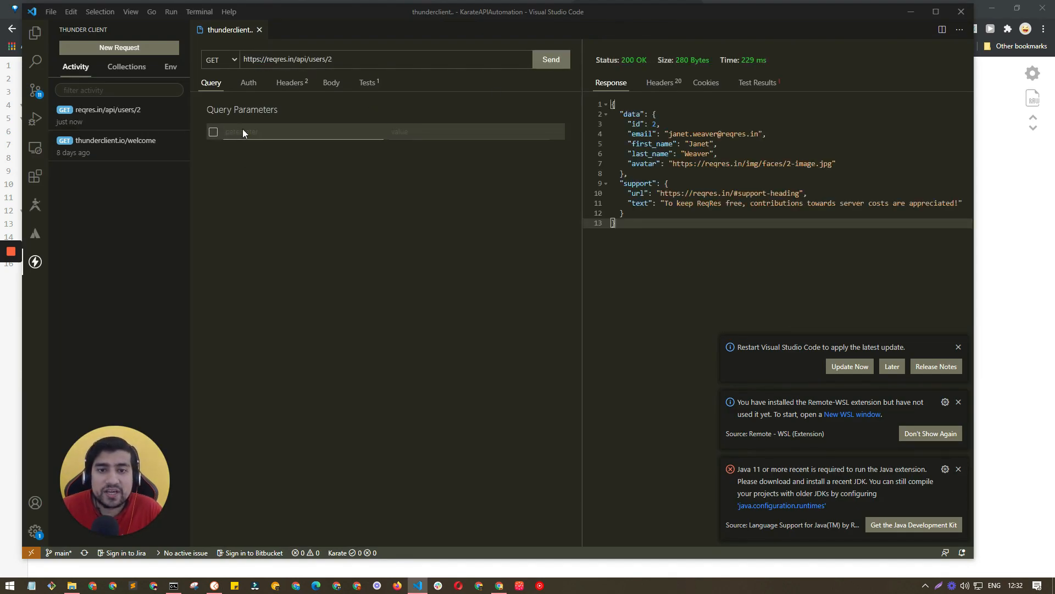
pyautogui.click(248, 82)
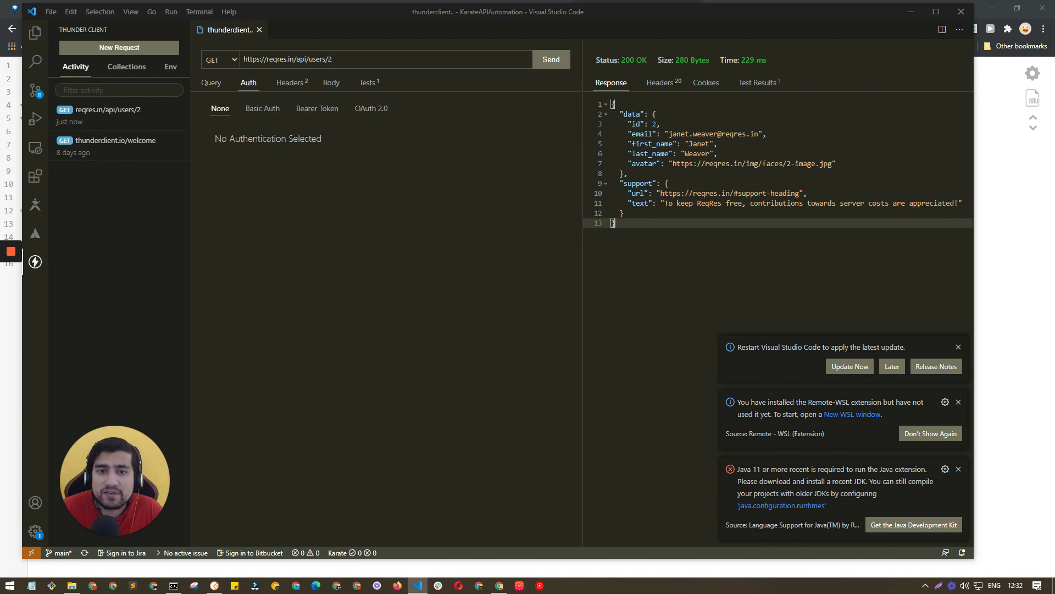
pyautogui.click(317, 108)
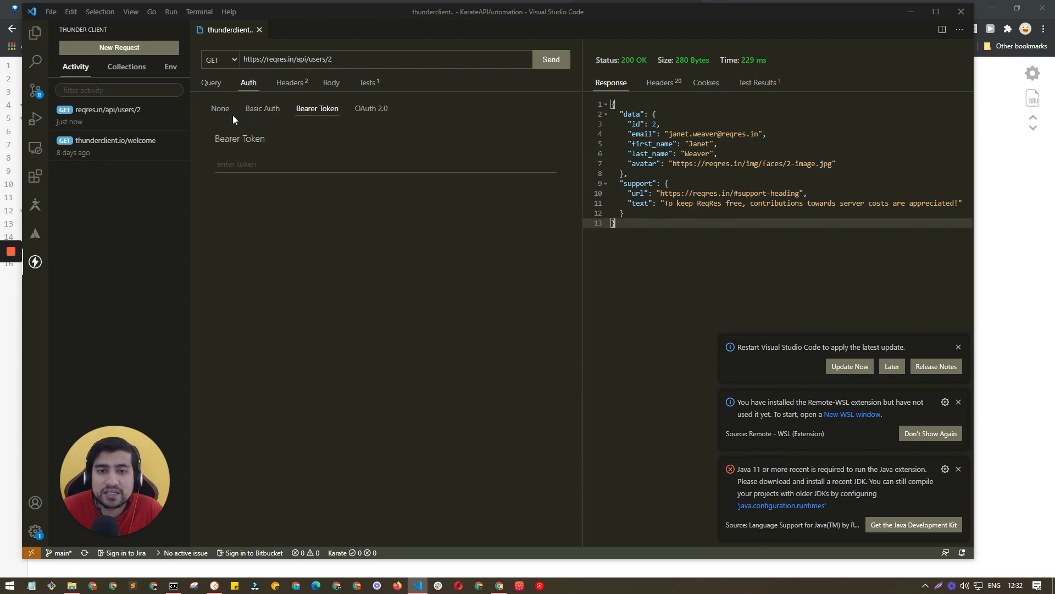
pyautogui.moveTo(363, 113)
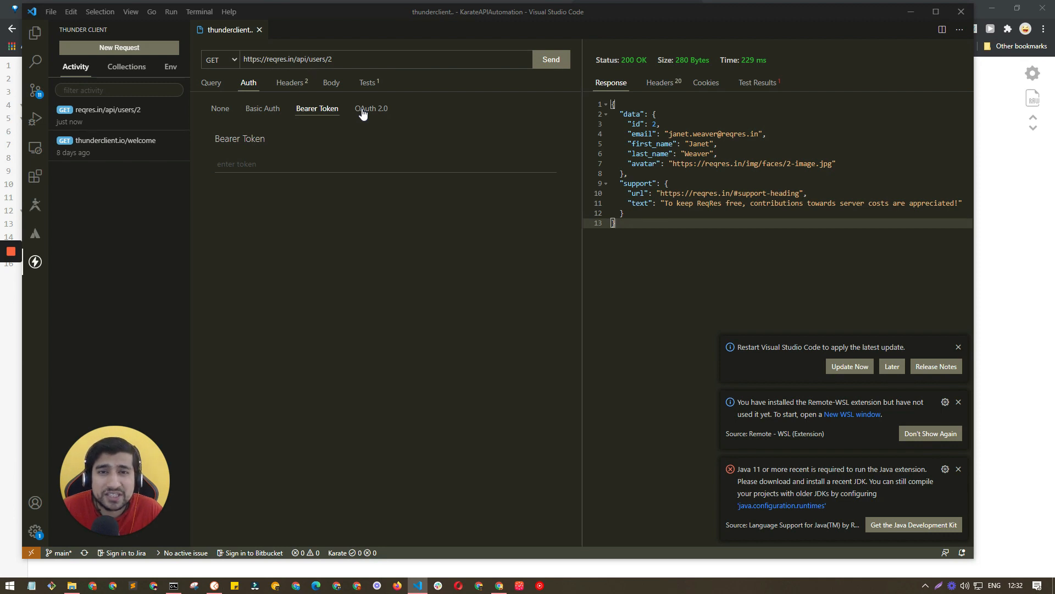
pyautogui.moveTo(350, 188)
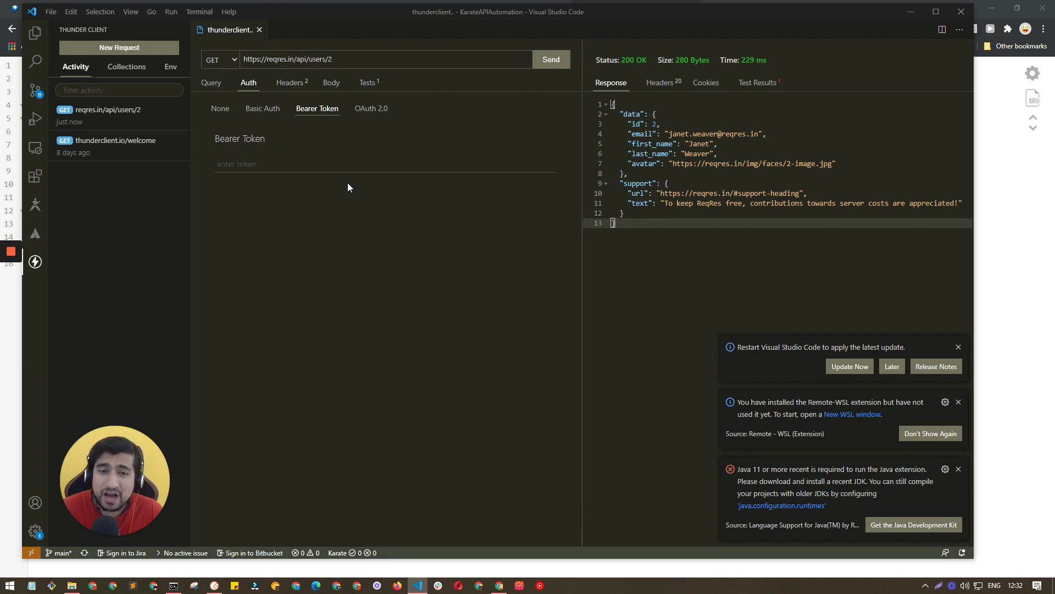
# Step: Begin a third header row with 'c' and switch the request body type to GraphQL
pyautogui.click(289, 82)
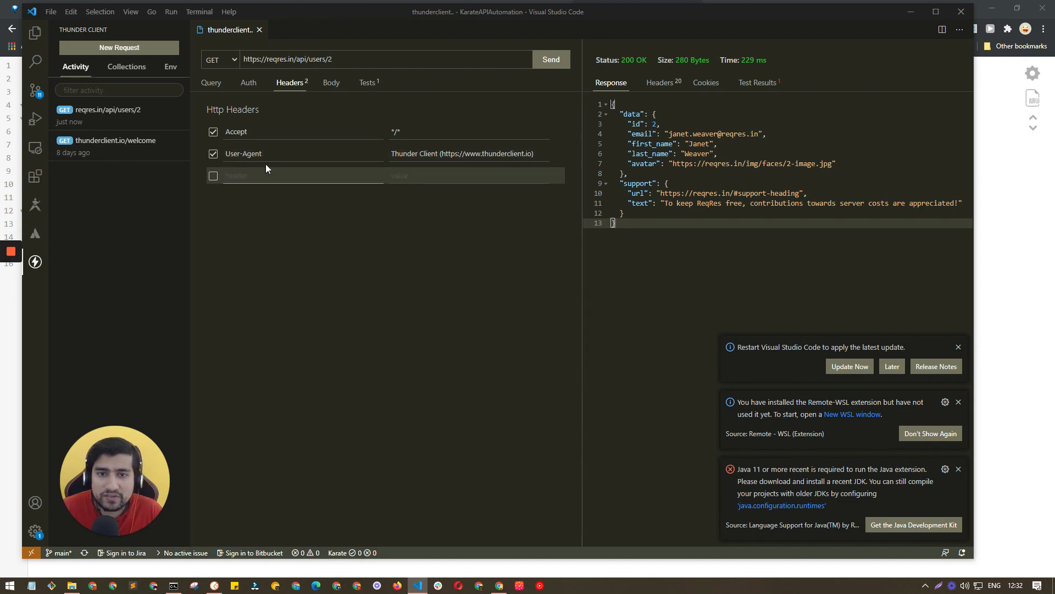
pyautogui.moveTo(308, 87)
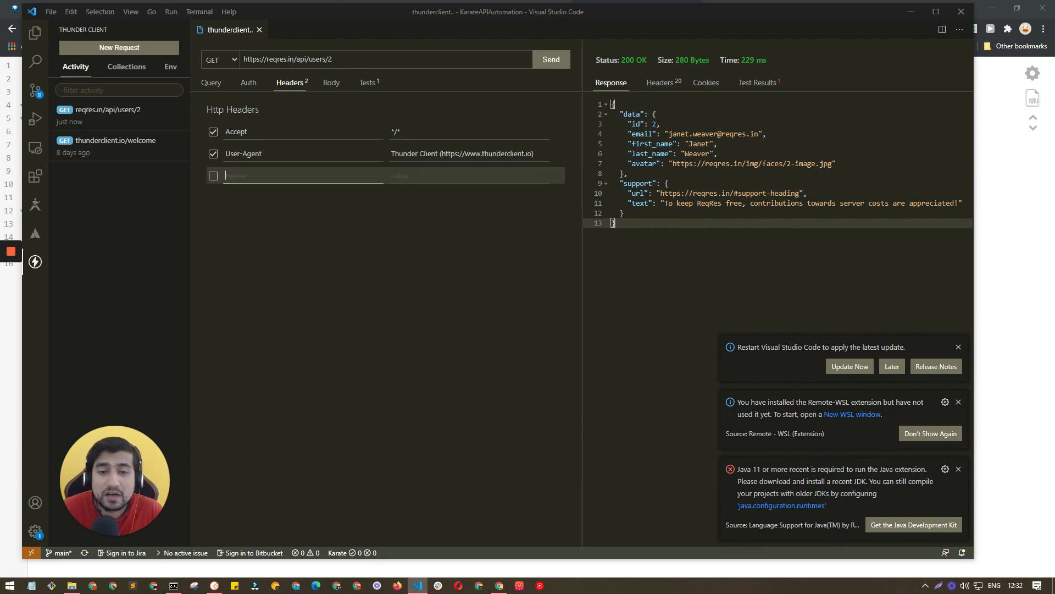
pyautogui.write('c')
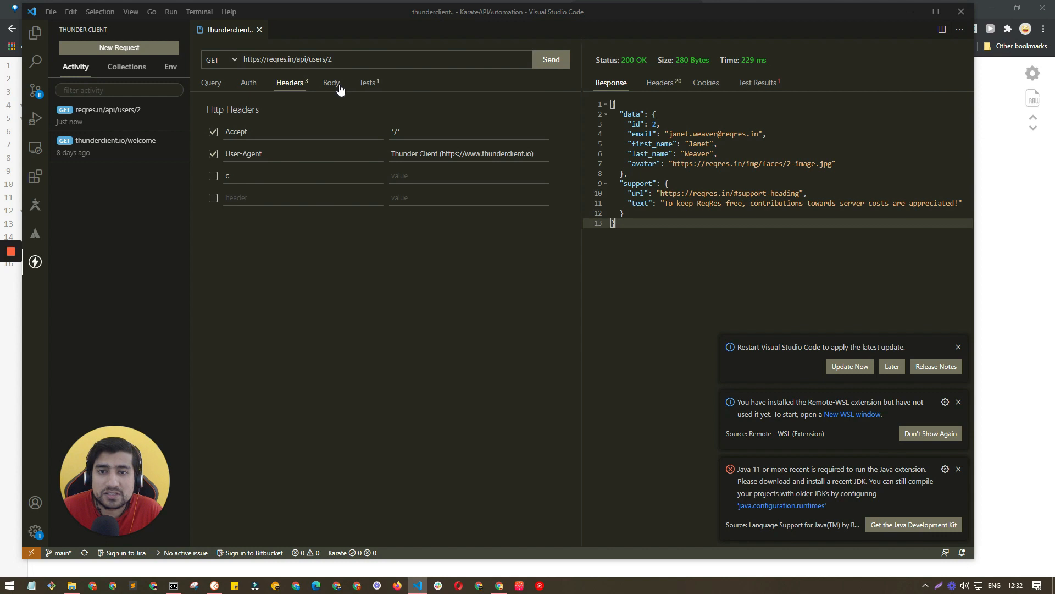
pyautogui.click(331, 83)
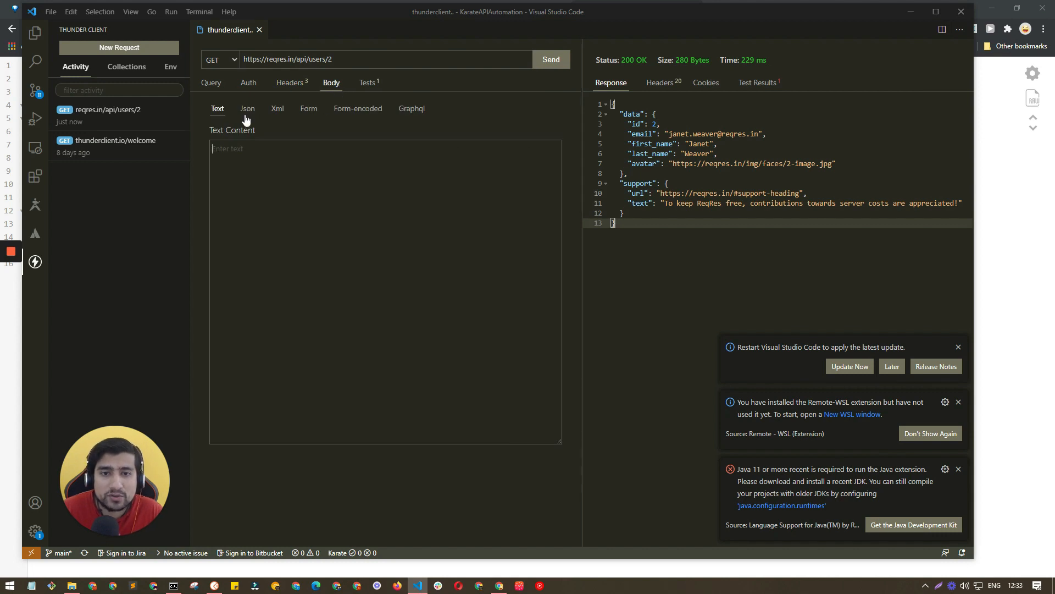
pyautogui.click(411, 108)
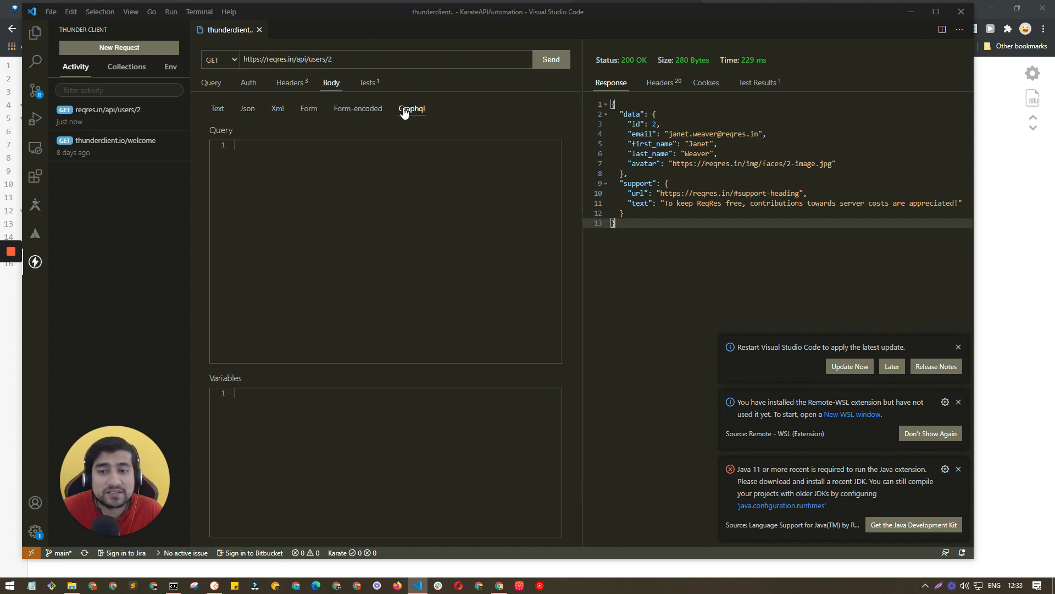
# Step: Add a ResponseCode equal 200 test, send the request and review the test results
pyautogui.click(368, 83)
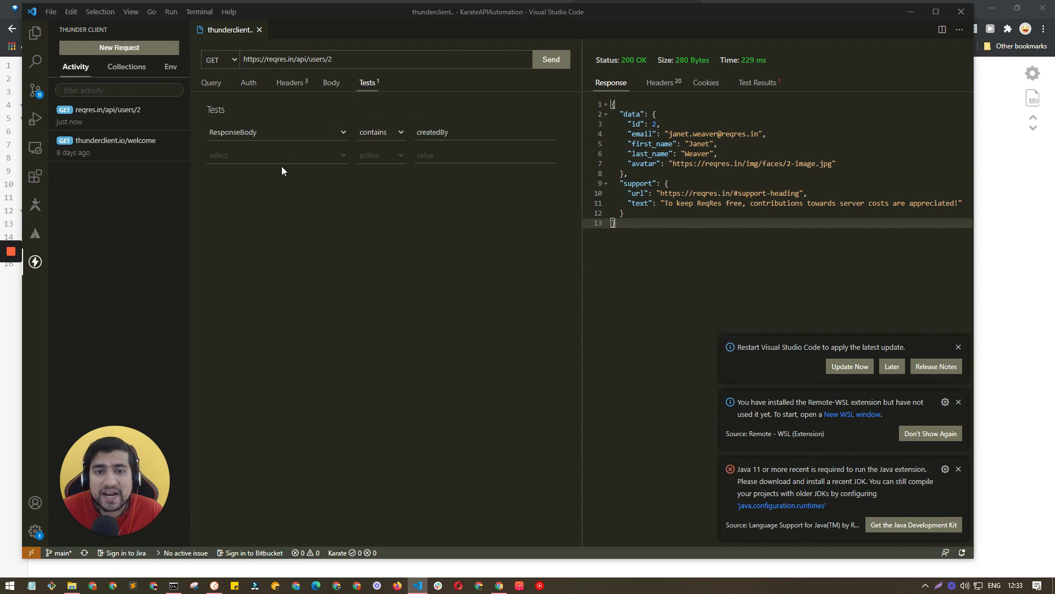
pyautogui.click(276, 155)
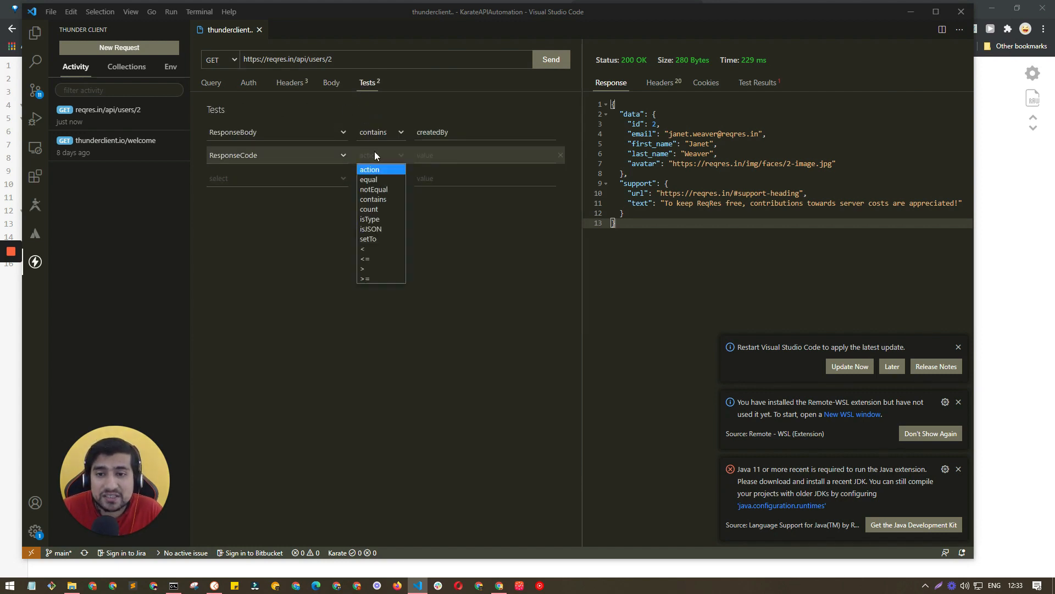
pyautogui.click(369, 179)
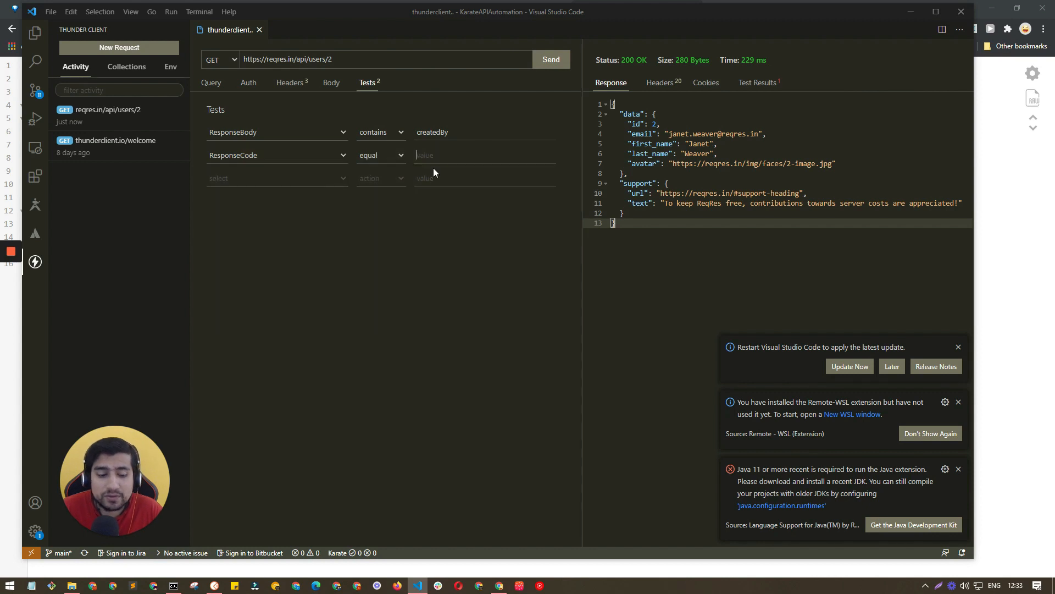
pyautogui.write('201=')
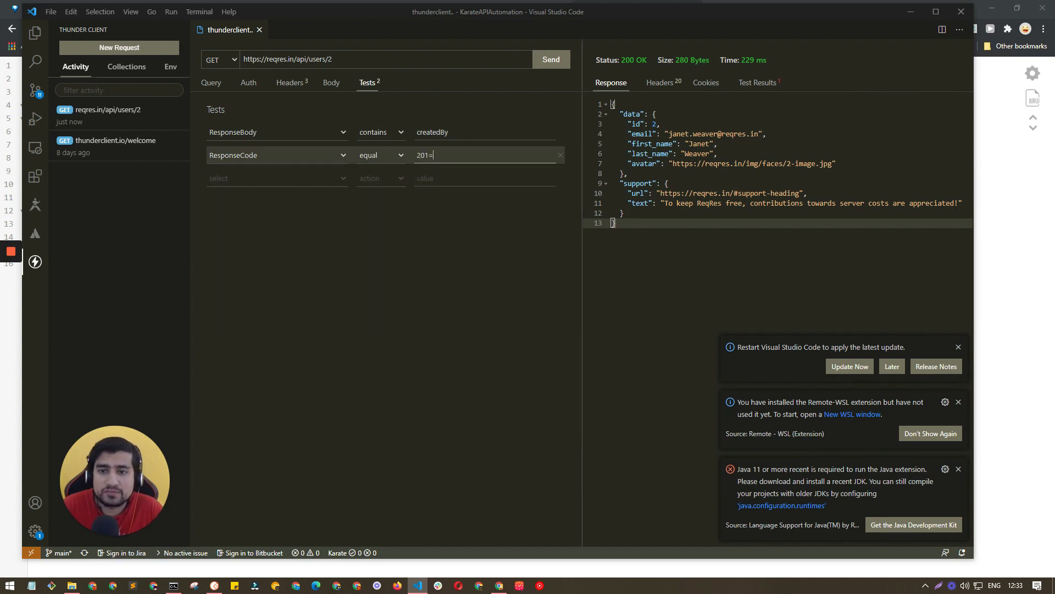
pyautogui.write('200')
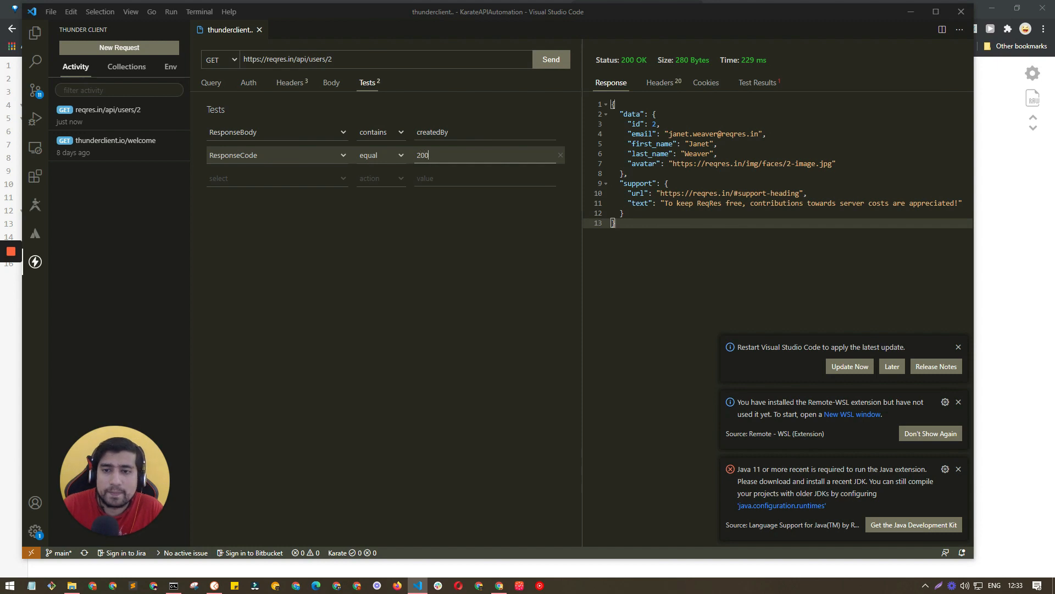
pyautogui.click(552, 59)
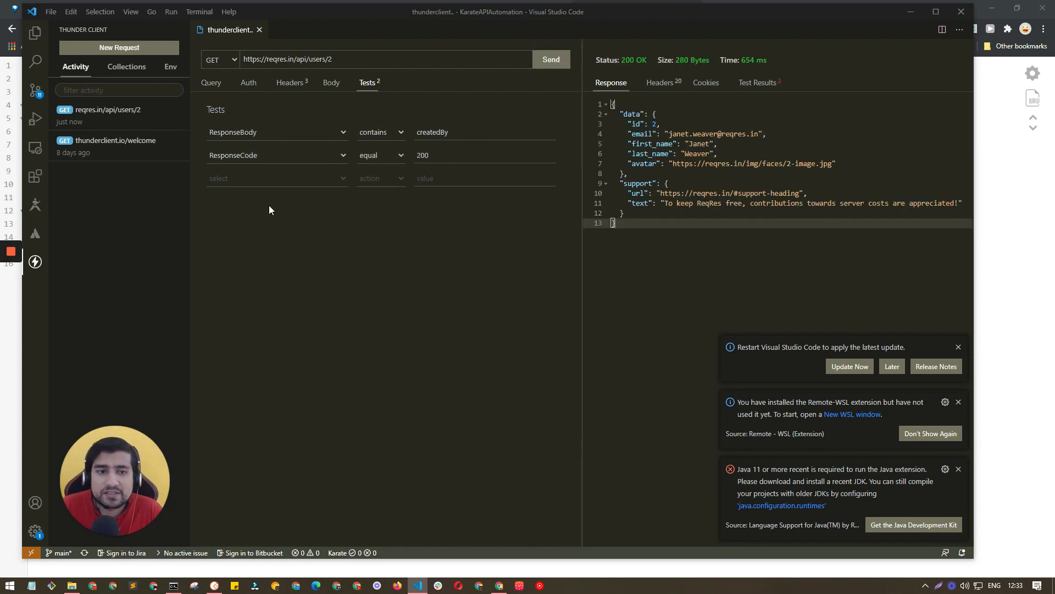
pyautogui.click(758, 83)
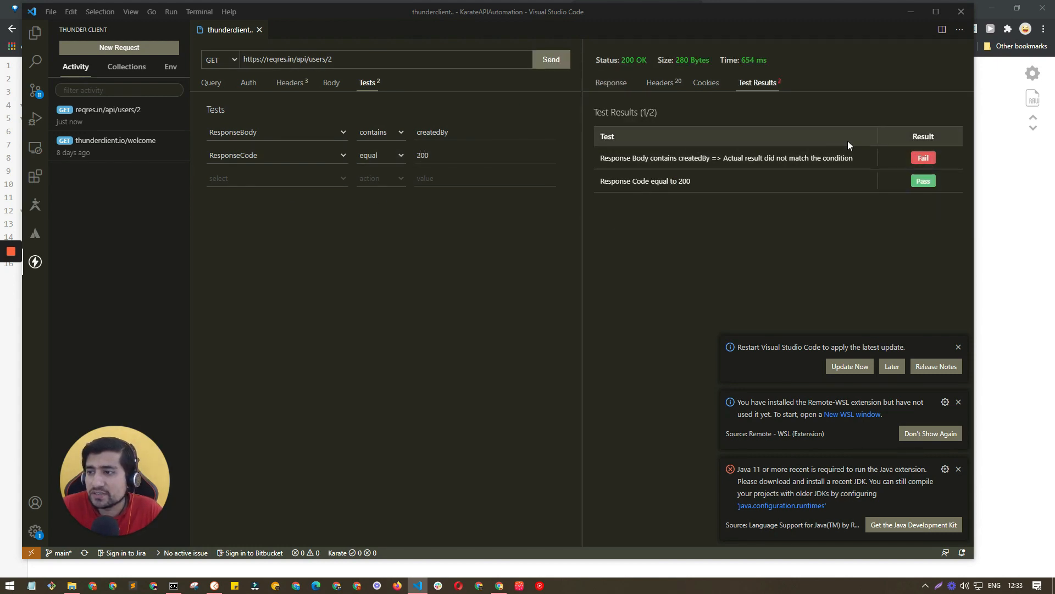
# Step: Make the body test check for data instead of createdBy and resend so both tests pass
pyautogui.click(612, 82)
pyautogui.write('data')
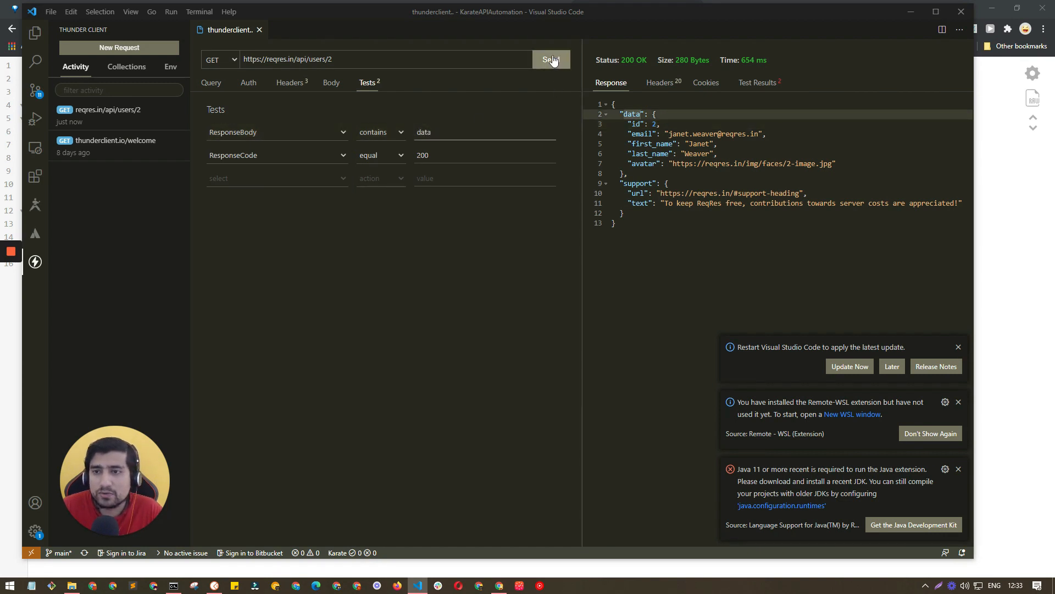
pyautogui.click(552, 59)
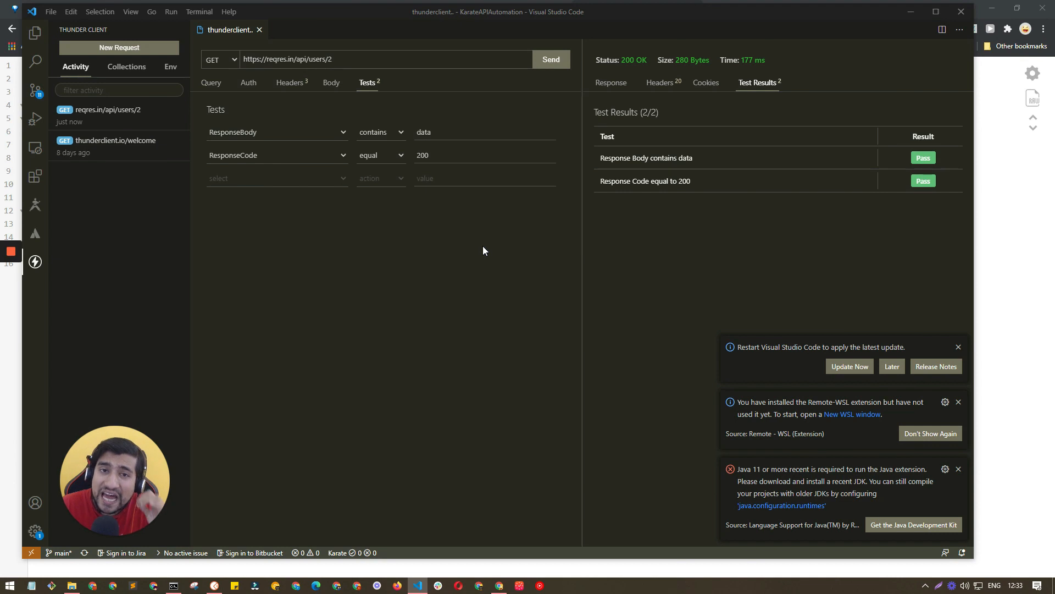
pyautogui.moveTo(156, 62)
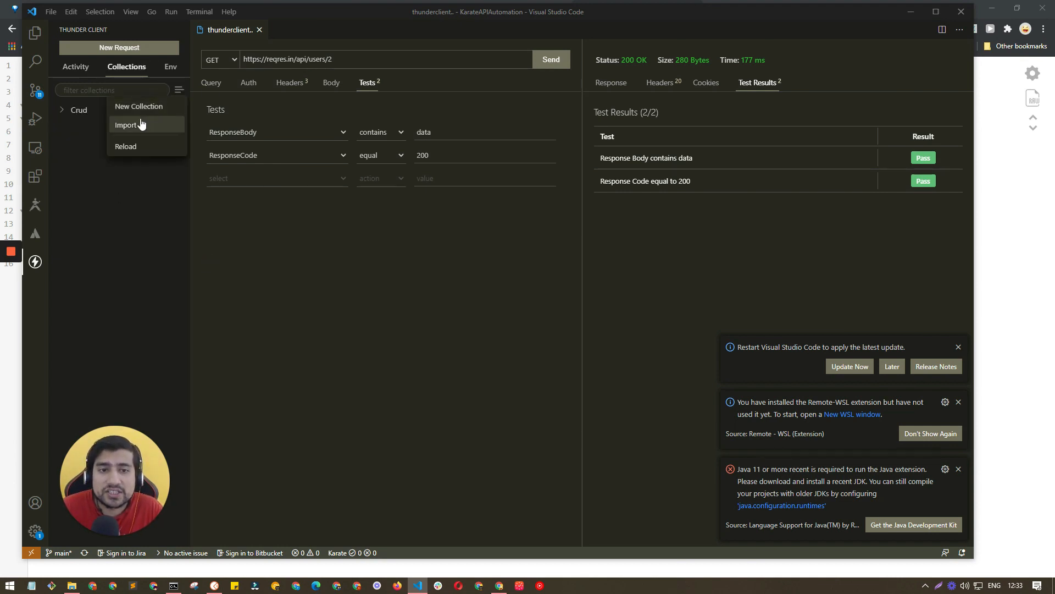
# Step: Create a new Thunder Client collection named CRUD2 next to the existing Crud one
pyautogui.click(139, 107)
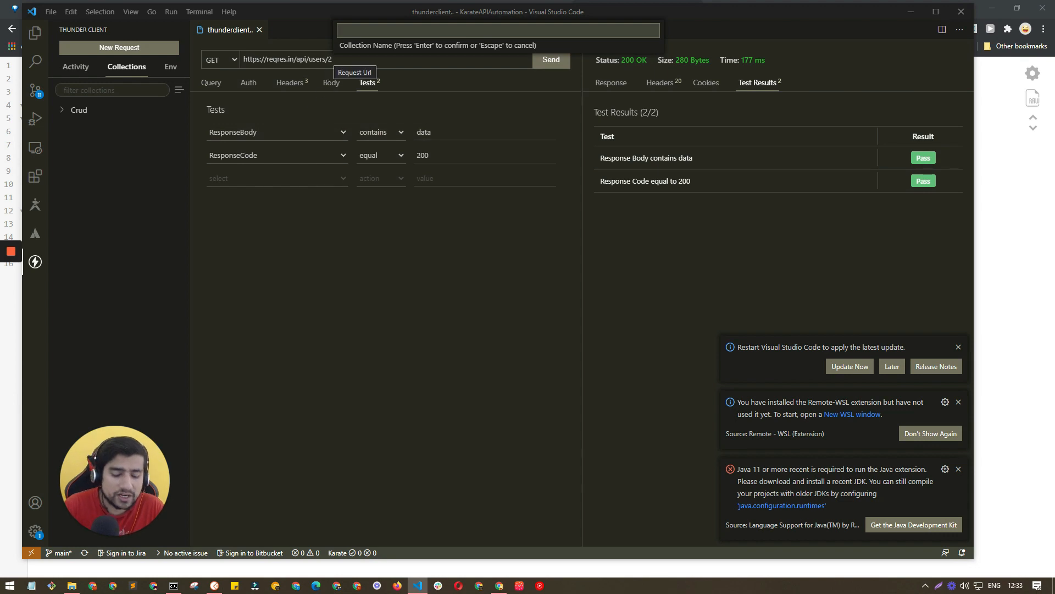
pyautogui.write('CR')
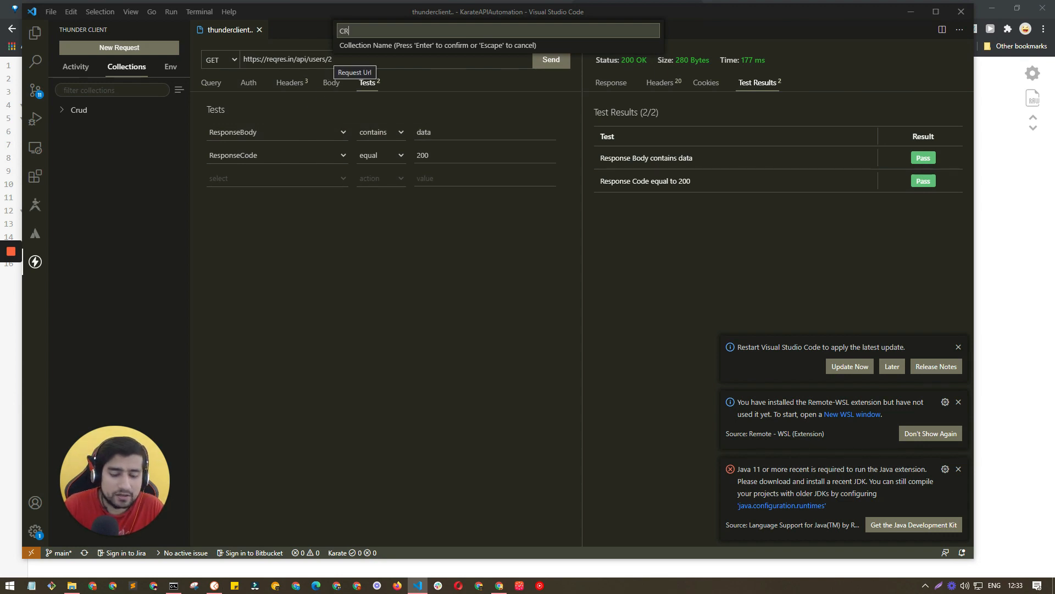
pyautogui.press('Enter')
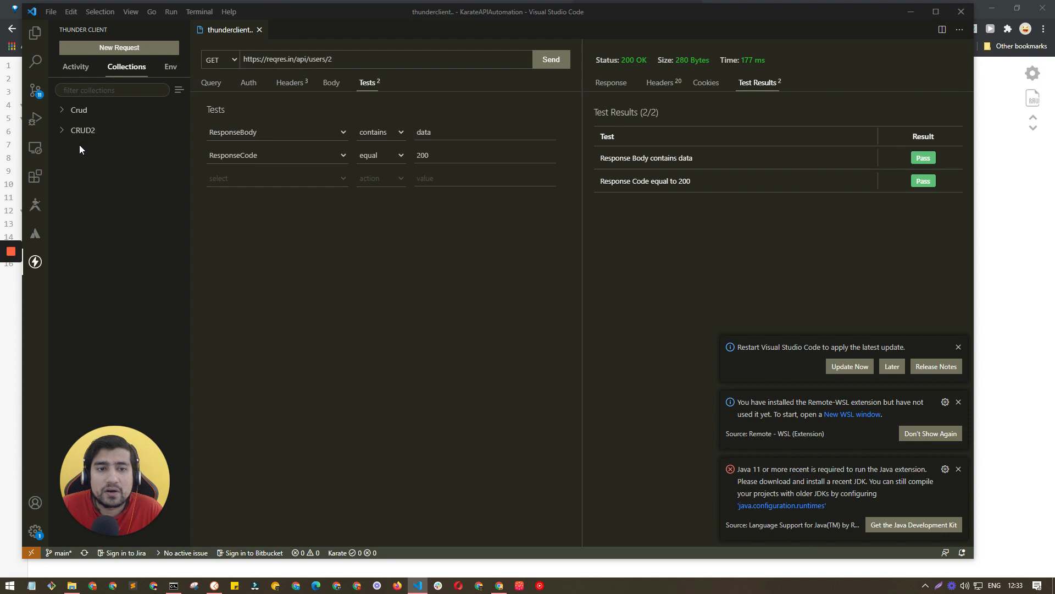
# Step: Add a GET request named test to CRUD2, opened with the default welcome URL
pyautogui.click(177, 130)
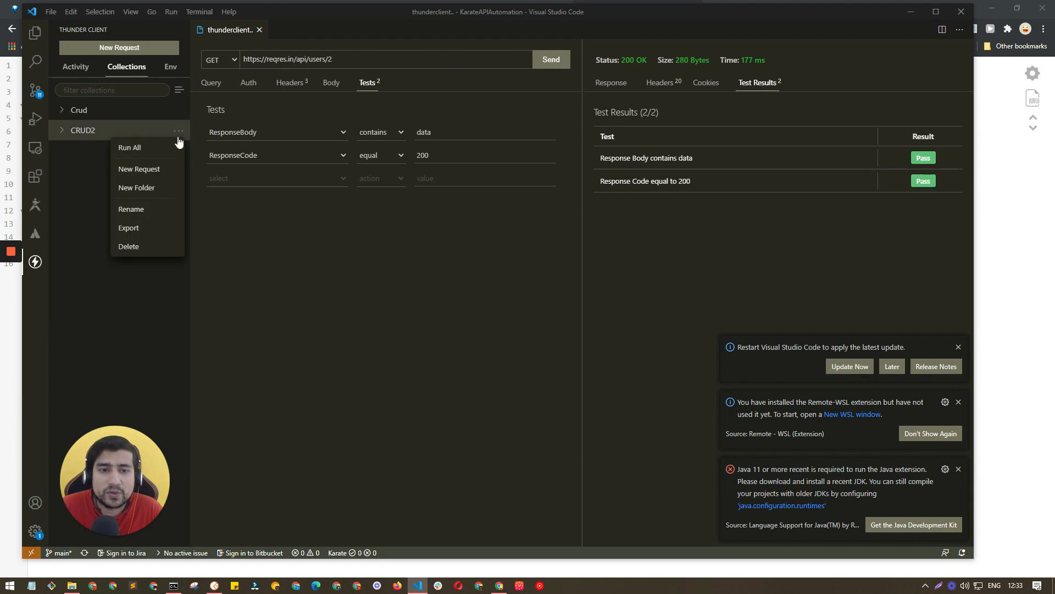
pyautogui.click(139, 169)
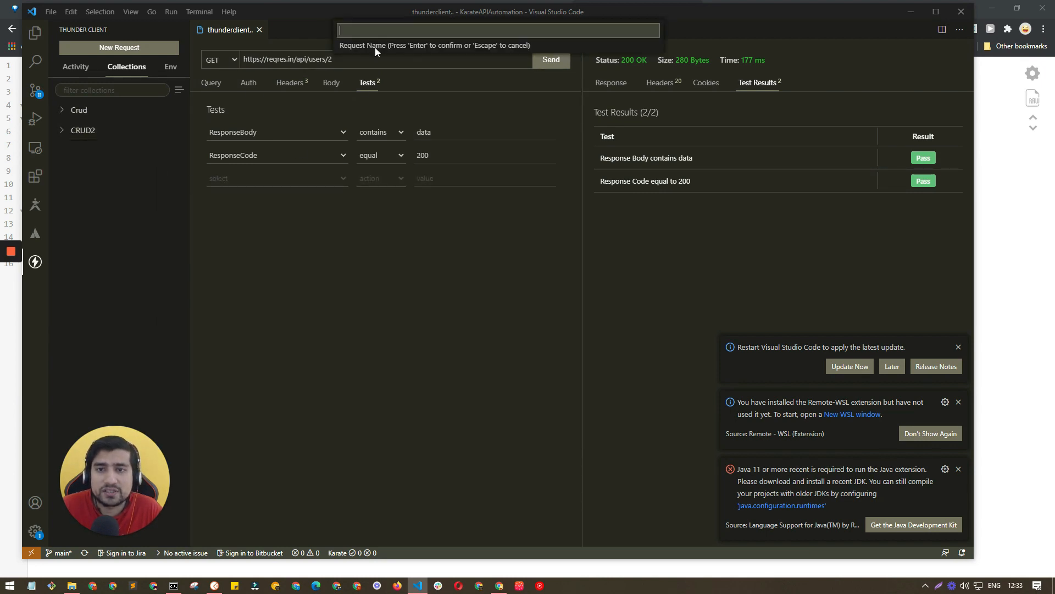
pyautogui.write('test')
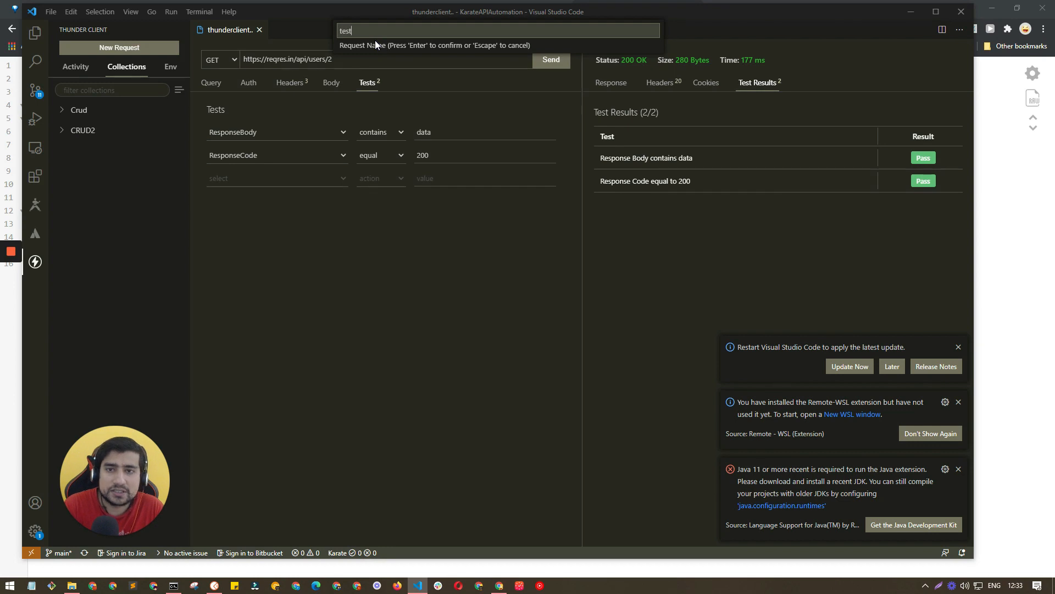
pyautogui.press('Enter')
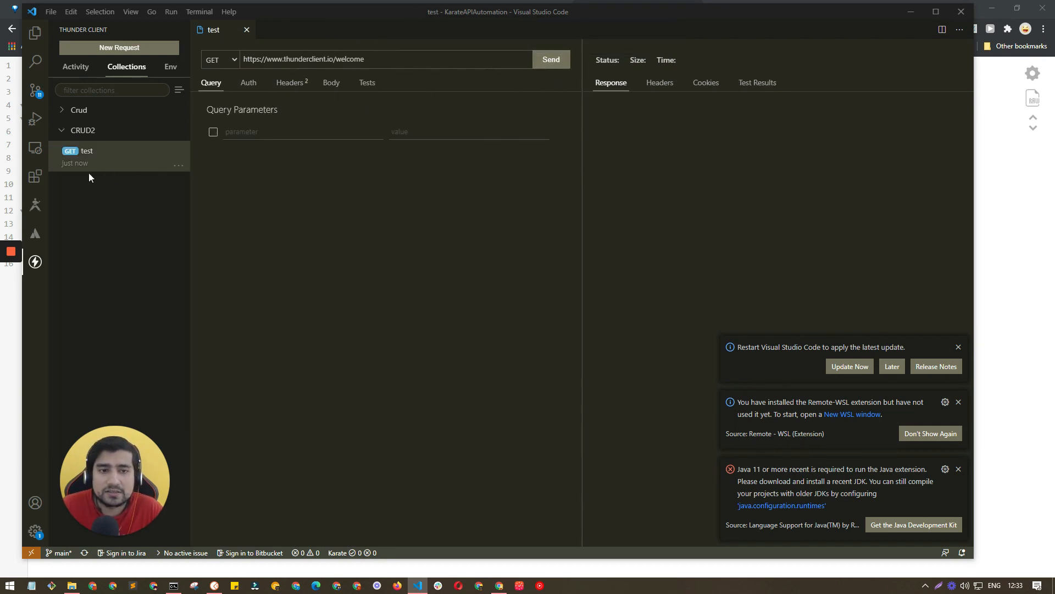
pyautogui.moveTo(136, 166)
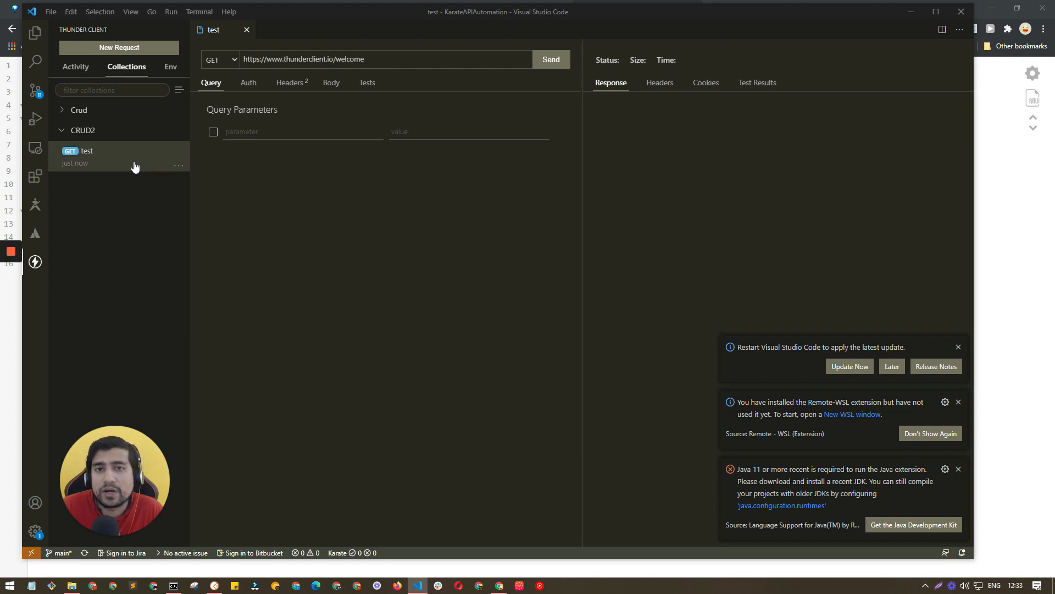
pyautogui.click(170, 66)
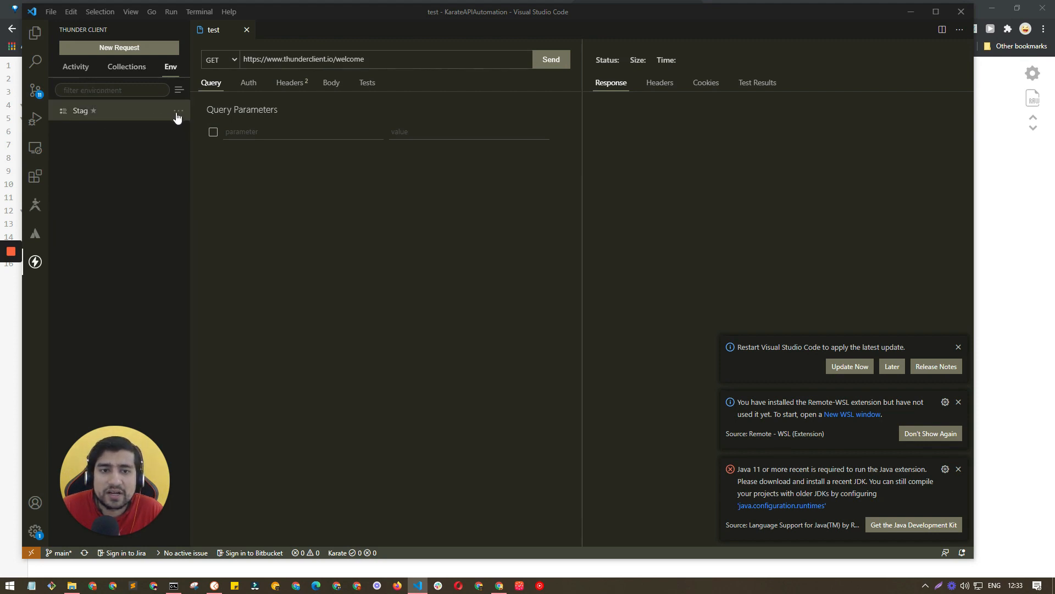
pyautogui.moveTo(156, 113)
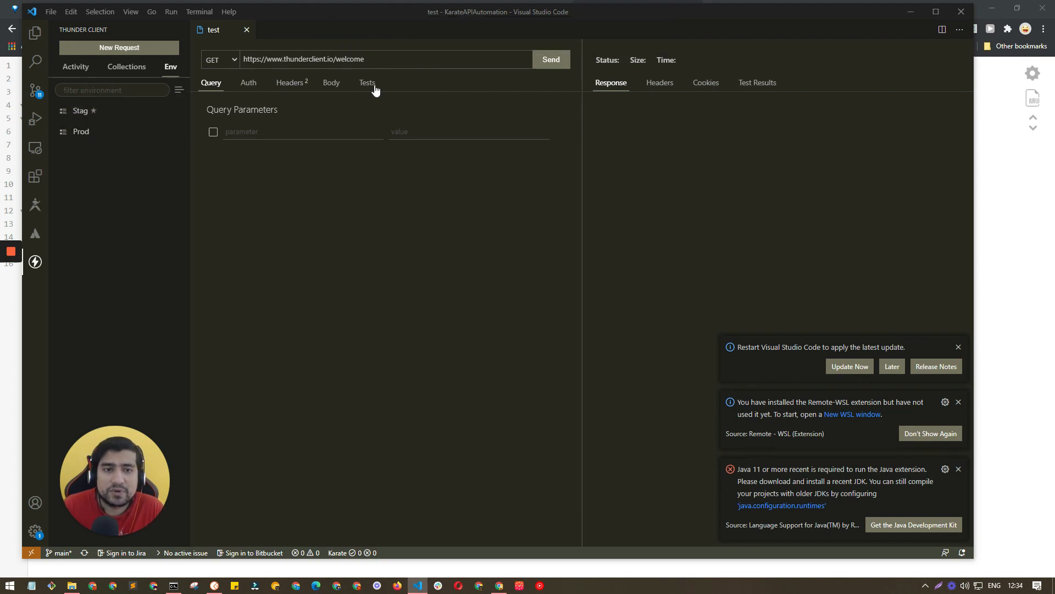
pyautogui.click(80, 110)
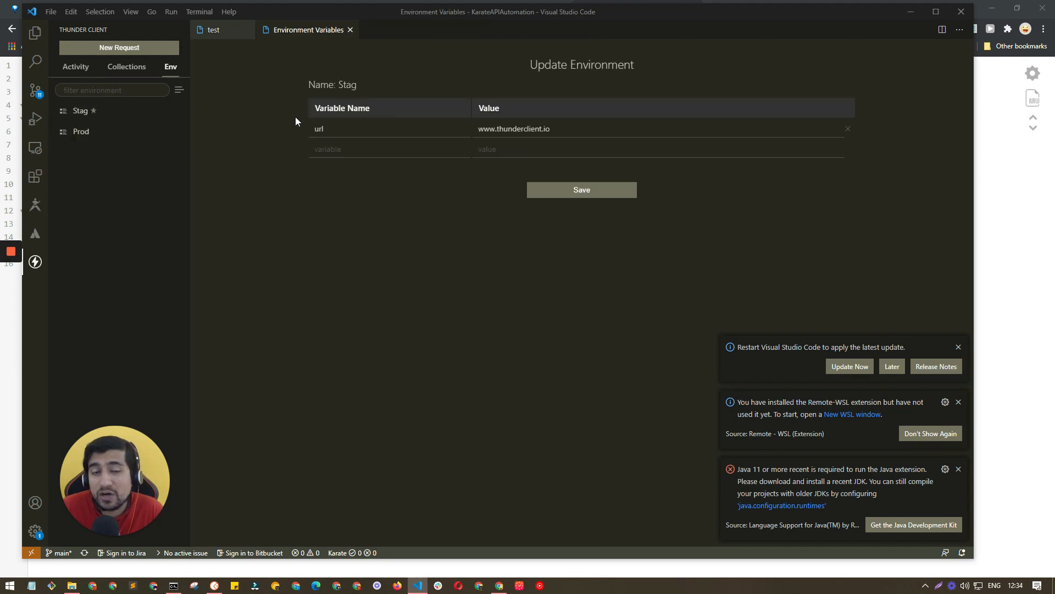
pyautogui.doubleClick(318, 129)
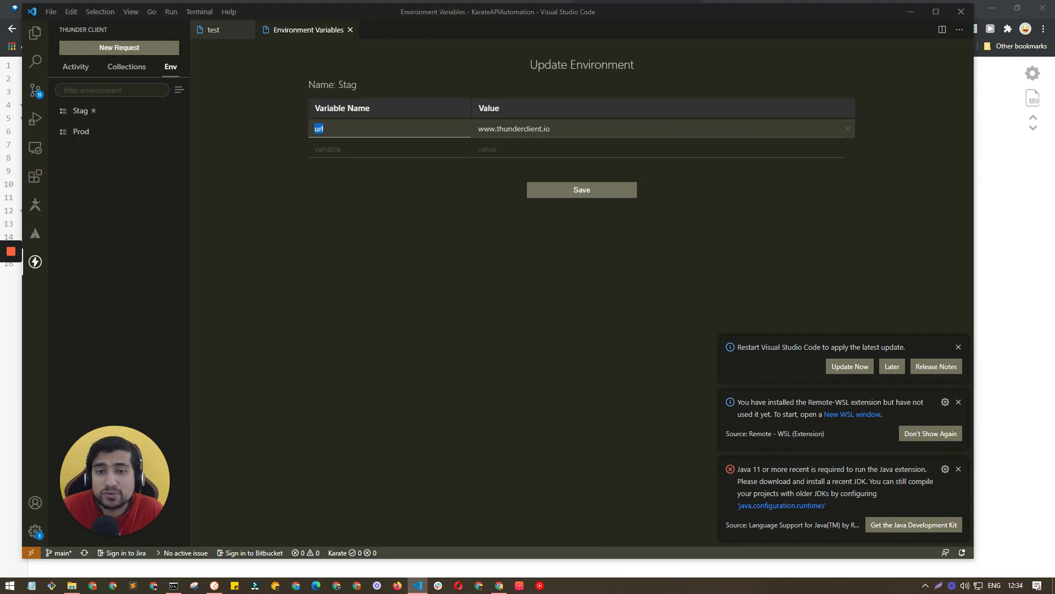
pyautogui.click(211, 29)
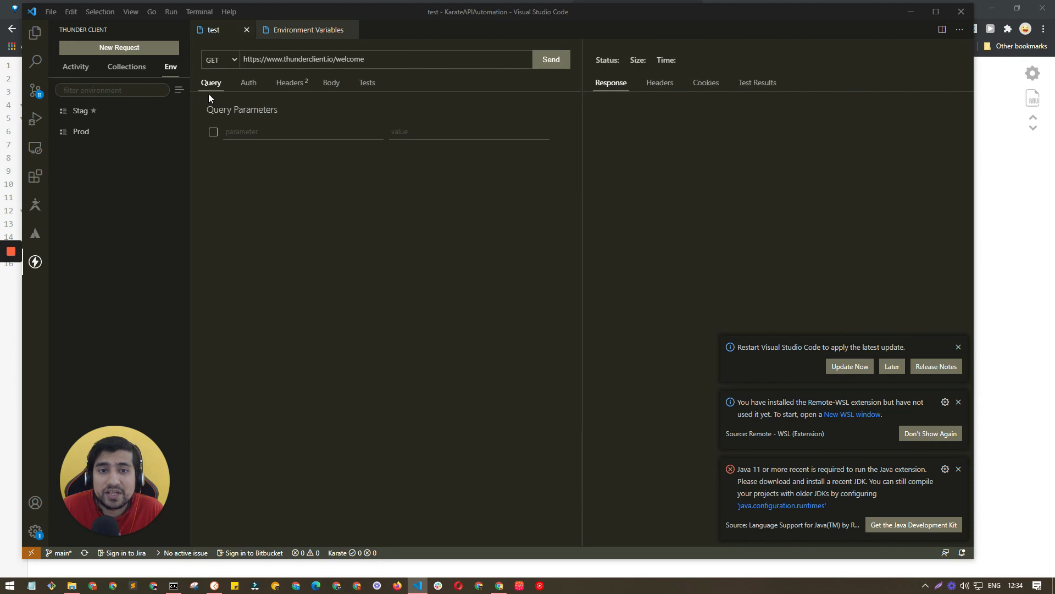
# Step: Close the test request and reopen reqres.in/api/users/2 from history with its 200 OK response
pyautogui.click(127, 66)
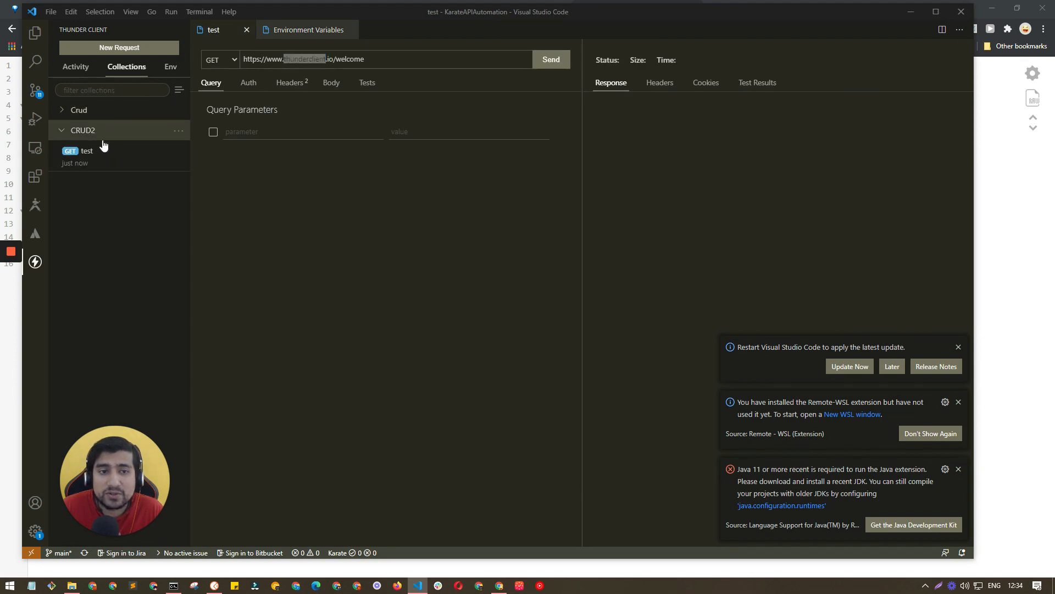
pyautogui.moveTo(167, 156)
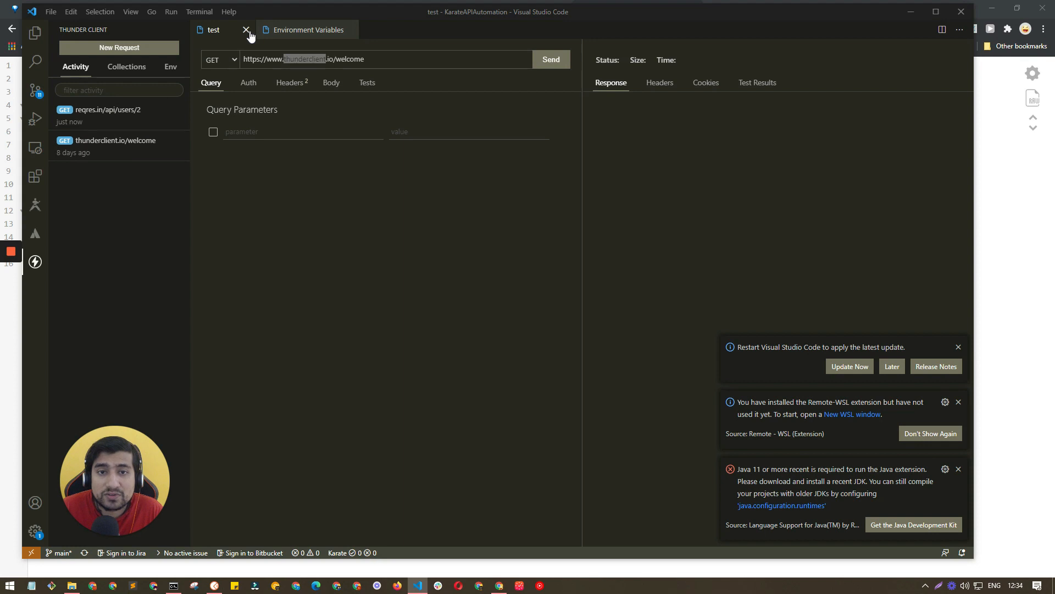
pyautogui.click(240, 30)
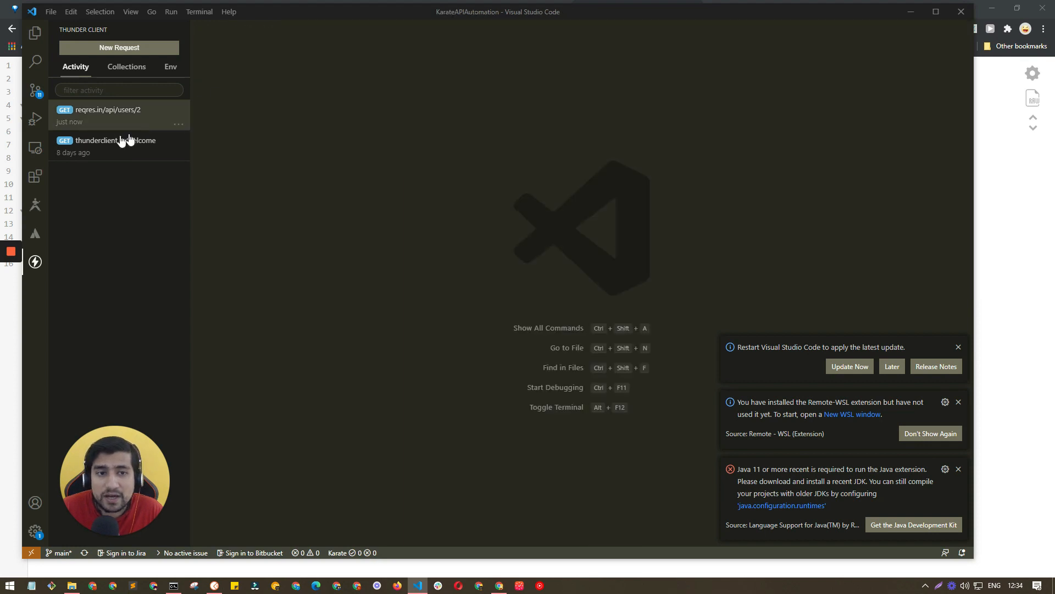
pyautogui.click(102, 109)
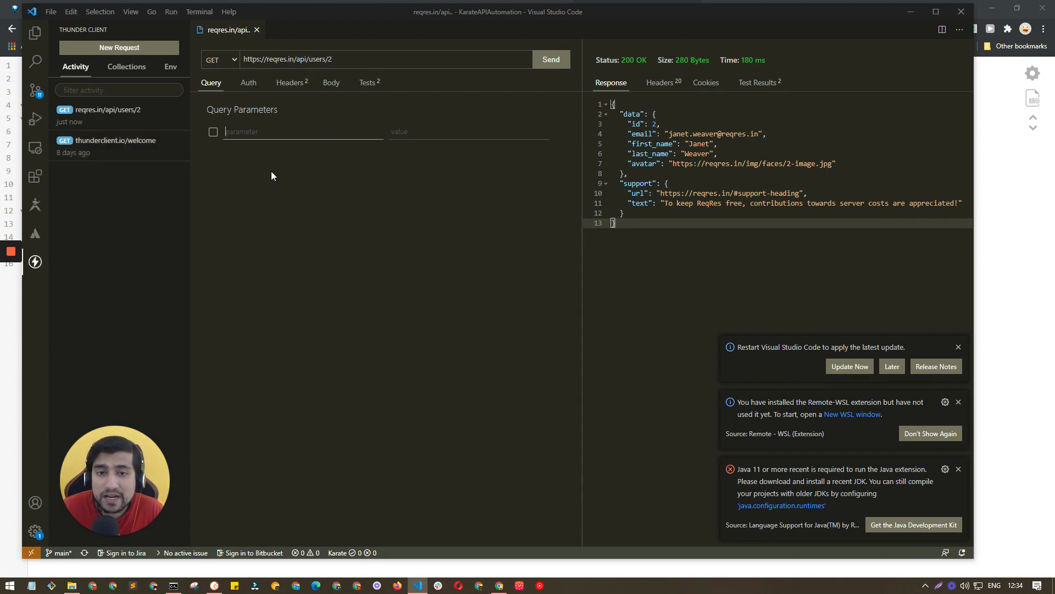
pyautogui.moveTo(277, 179)
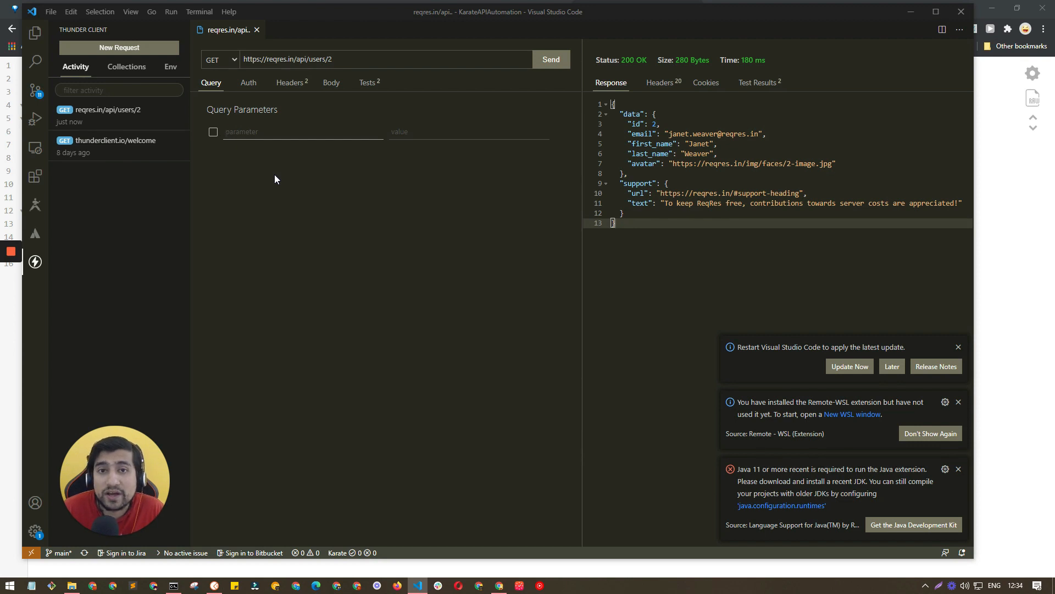
pyautogui.moveTo(450, 412)
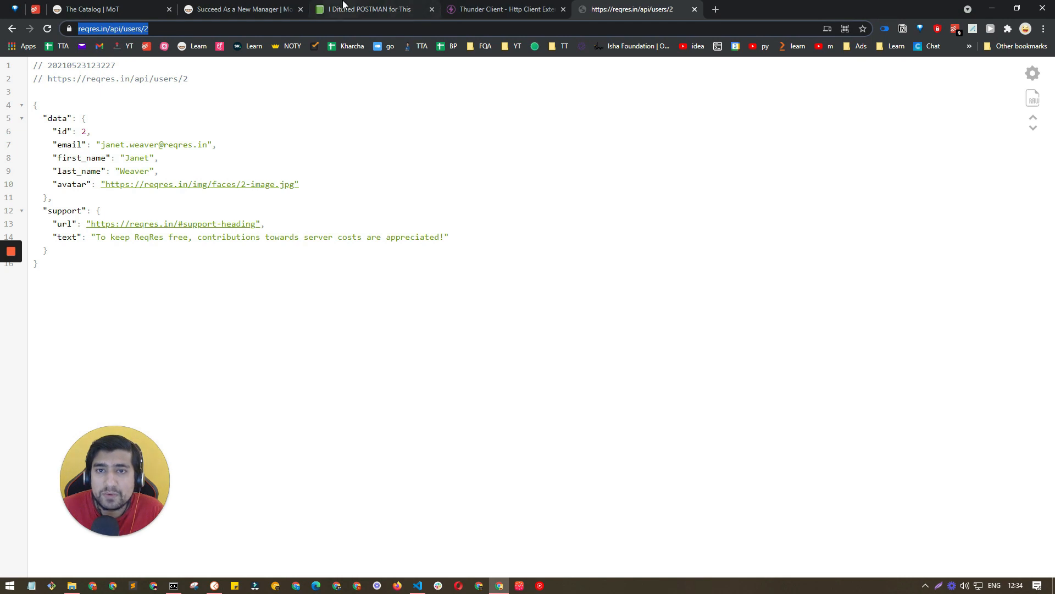
# Step: Visit the producthunt.com Thunder Client link and the GitHub thunder-client-support link from the Notion notes
pyautogui.click(374, 9)
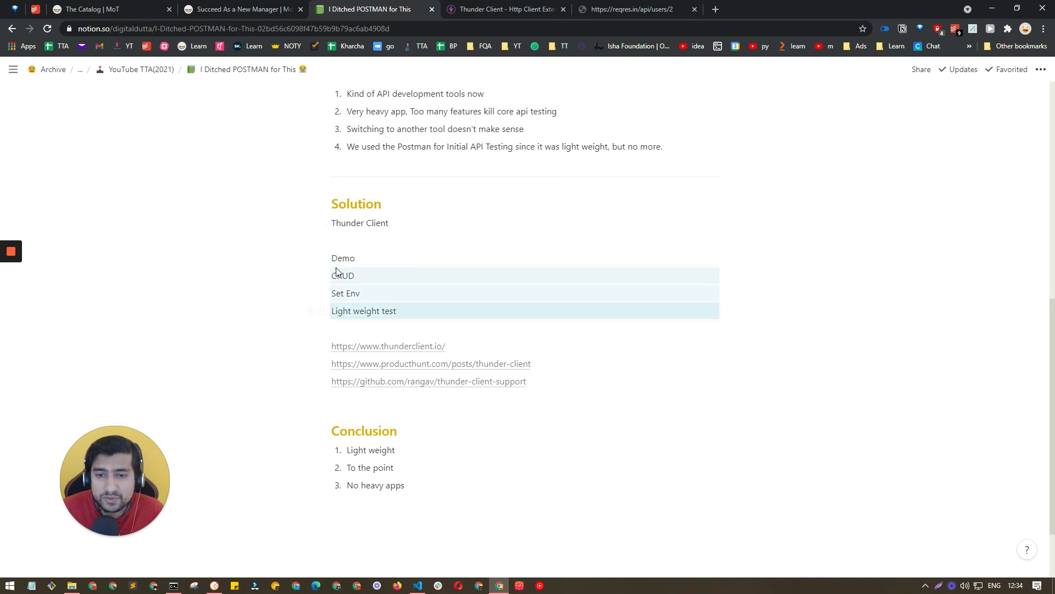
pyautogui.scroll(-3)
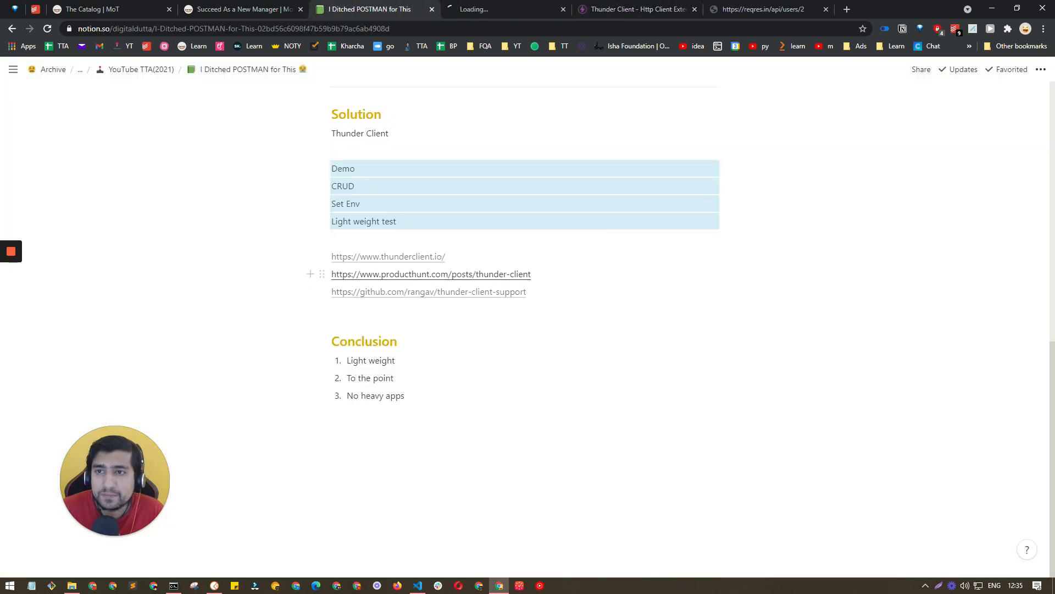
pyautogui.click(431, 273)
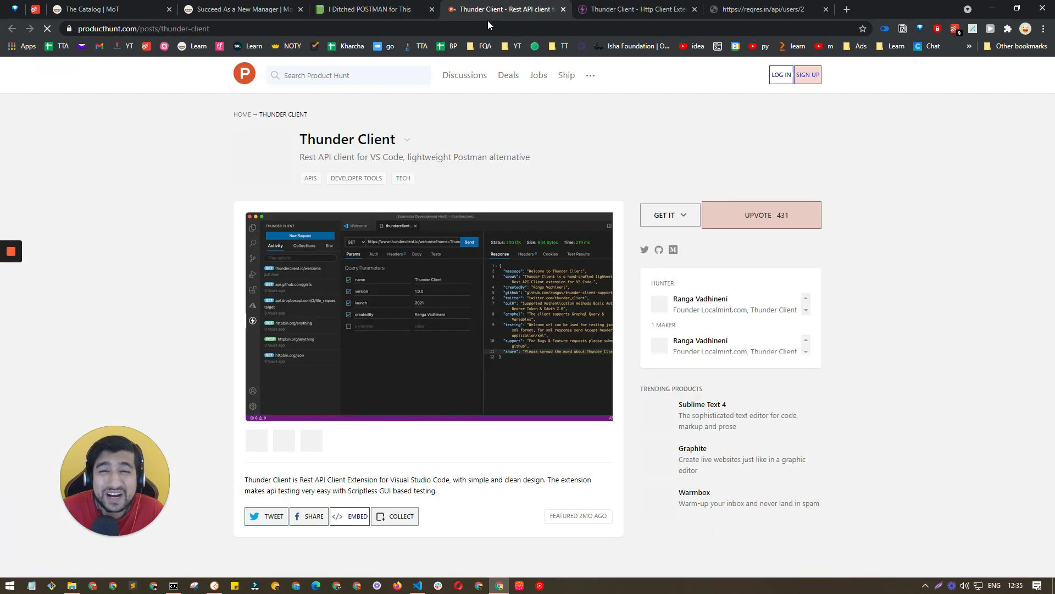
pyautogui.click(665, 215)
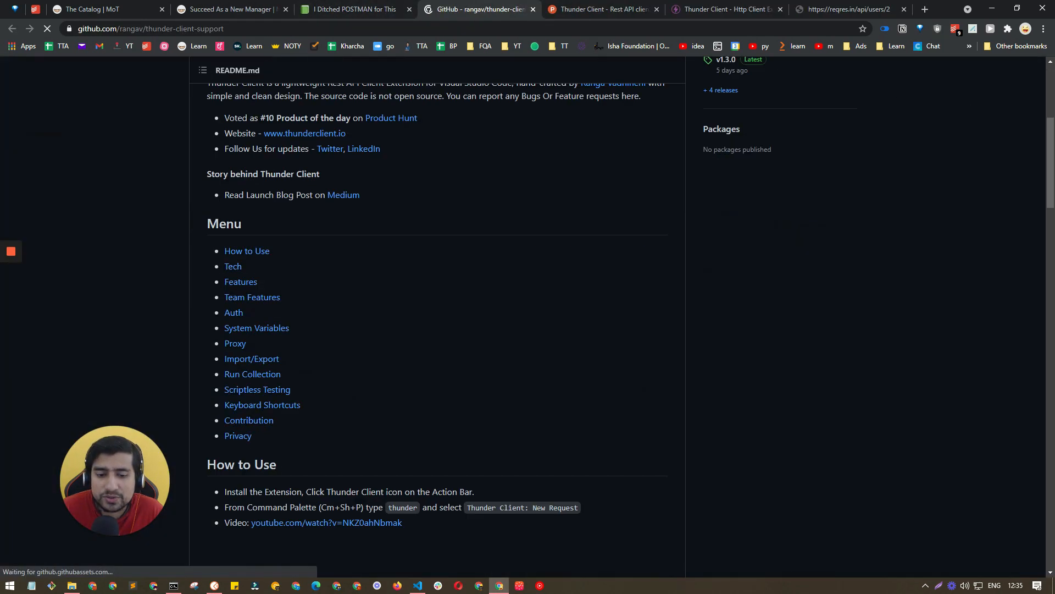
pyautogui.click(355, 9)
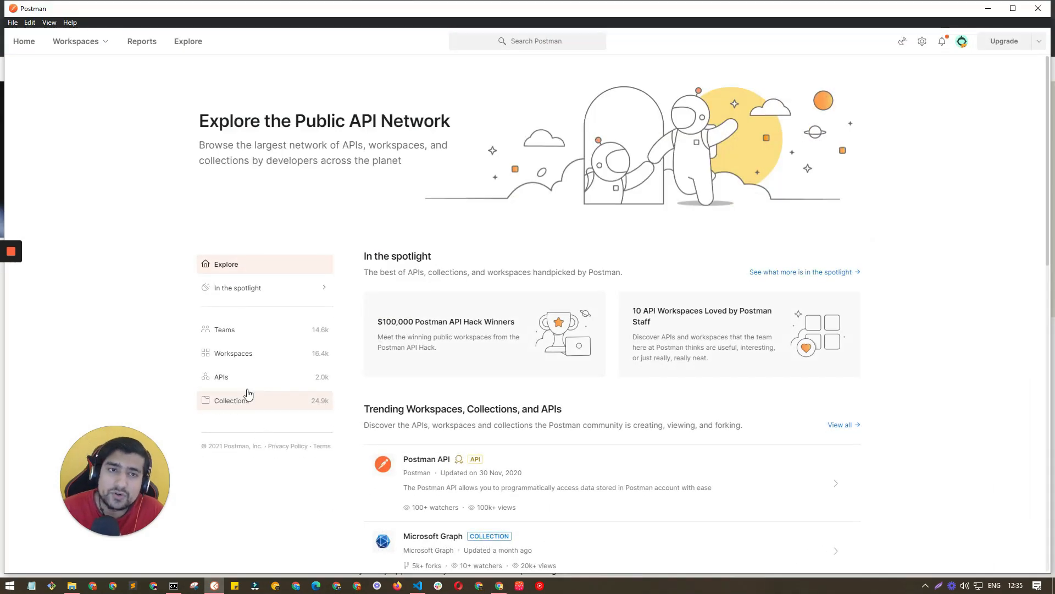
pyautogui.moveTo(122, 290)
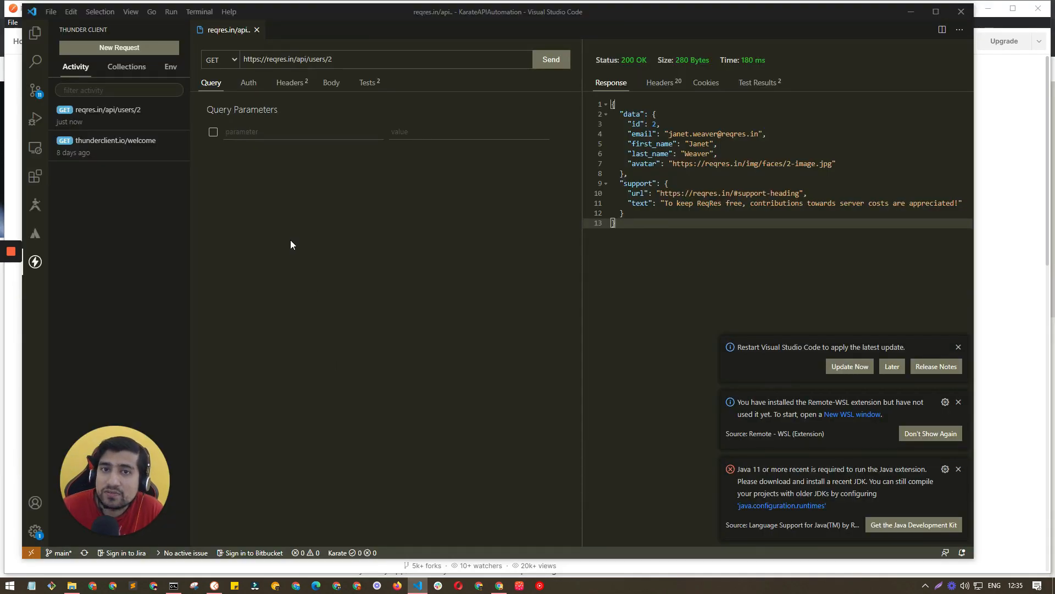
# Step: View the reqres.in/api/users/2 request's assertions: body contains data, response code equals 200
pyautogui.click(367, 82)
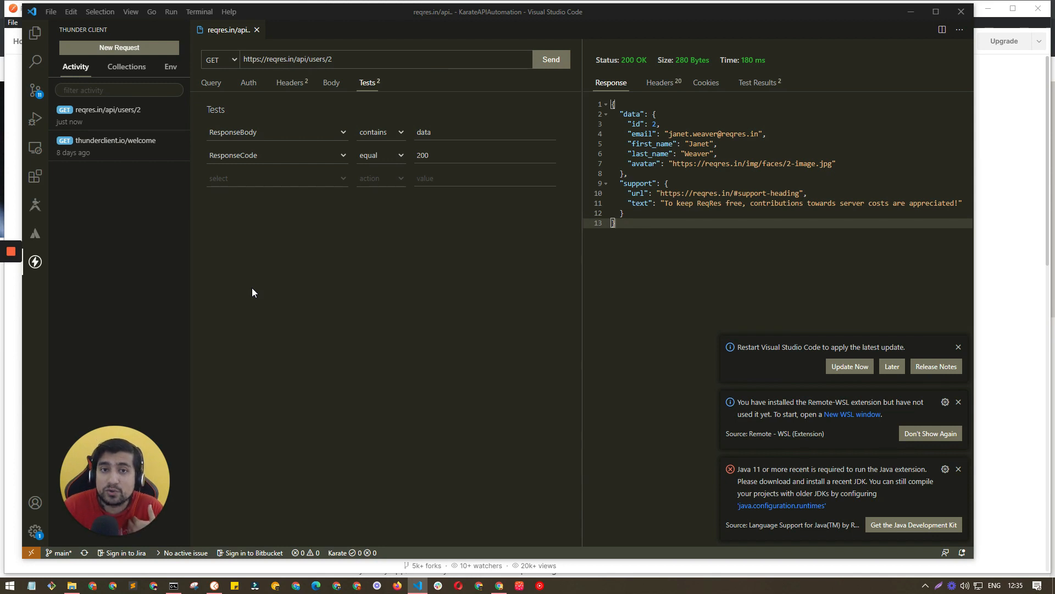
pyautogui.moveTo(234, 296)
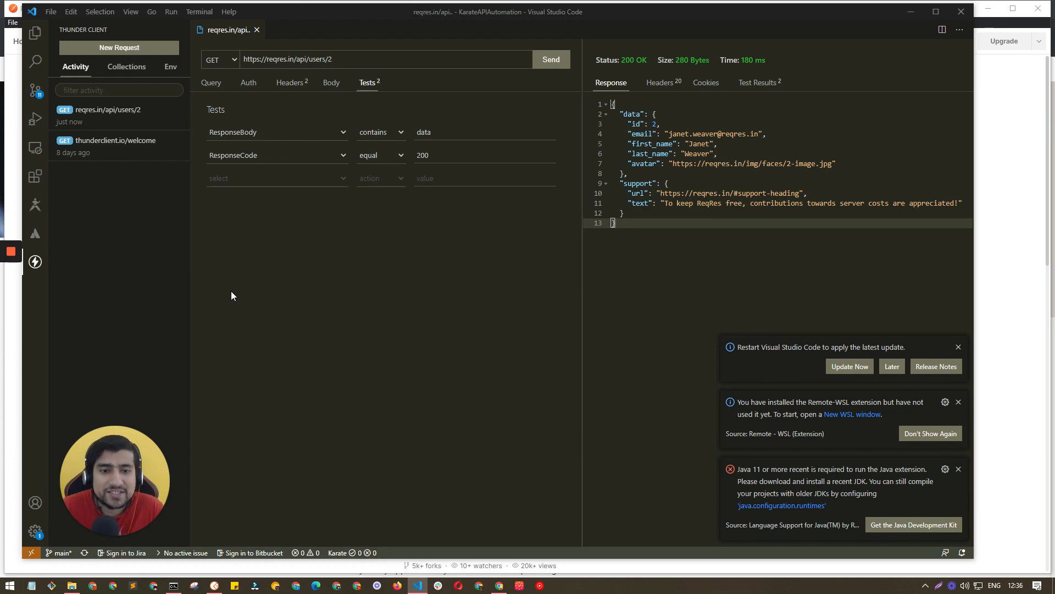
pyautogui.moveTo(20, 328)
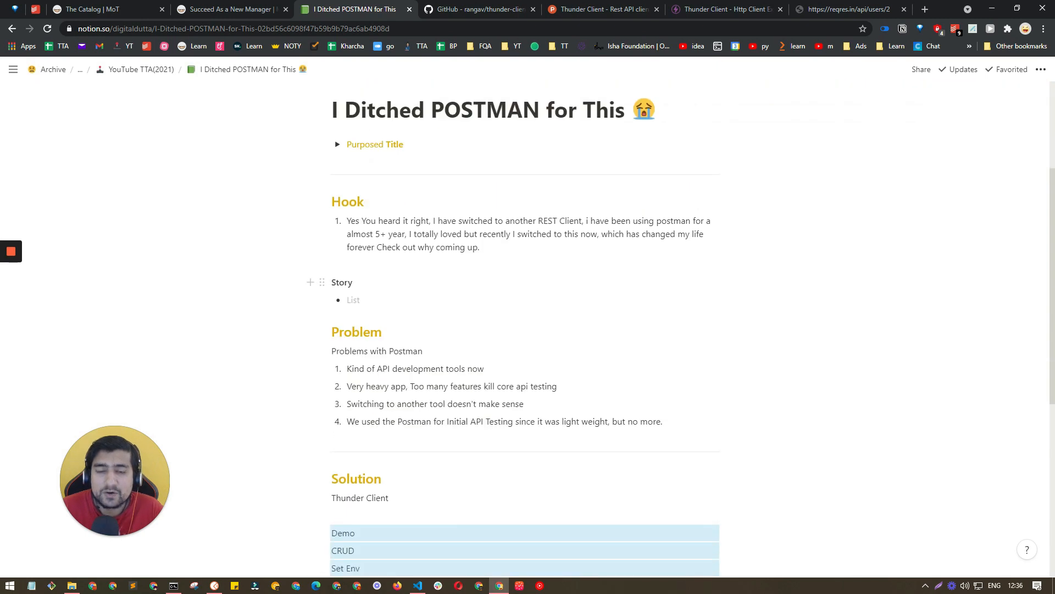
pyautogui.scroll(-3)
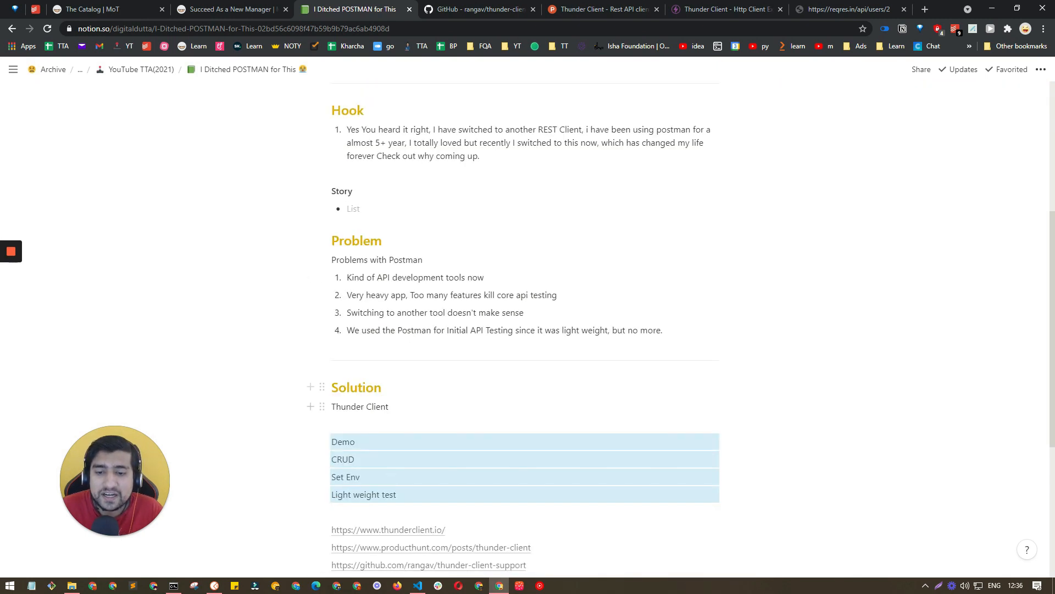
pyautogui.doubleClick(360, 407)
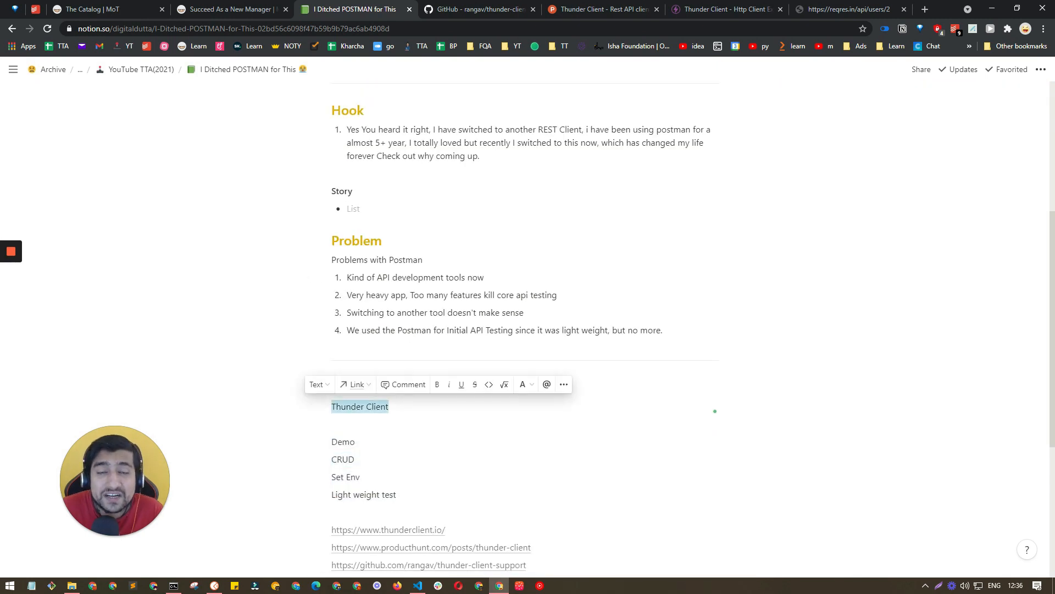
pyautogui.scroll(-3)
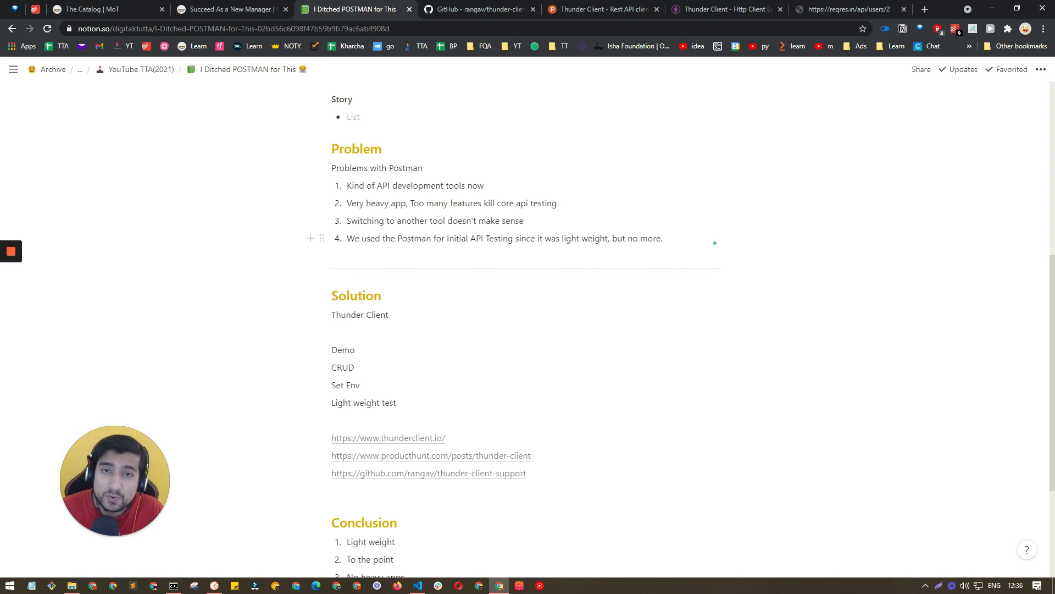
pyautogui.click(447, 238)
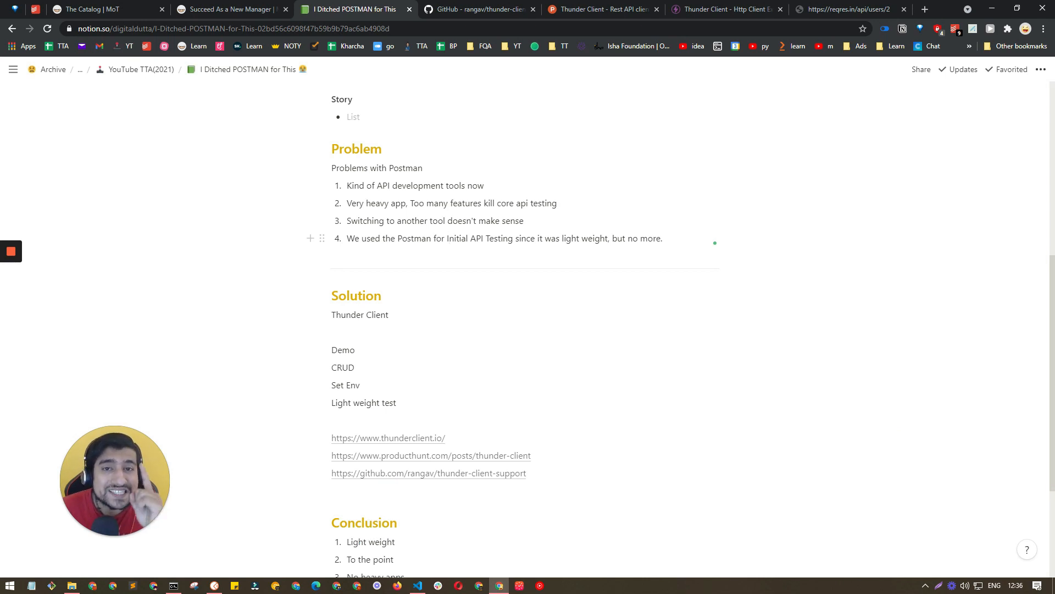
pyautogui.click(448, 237)
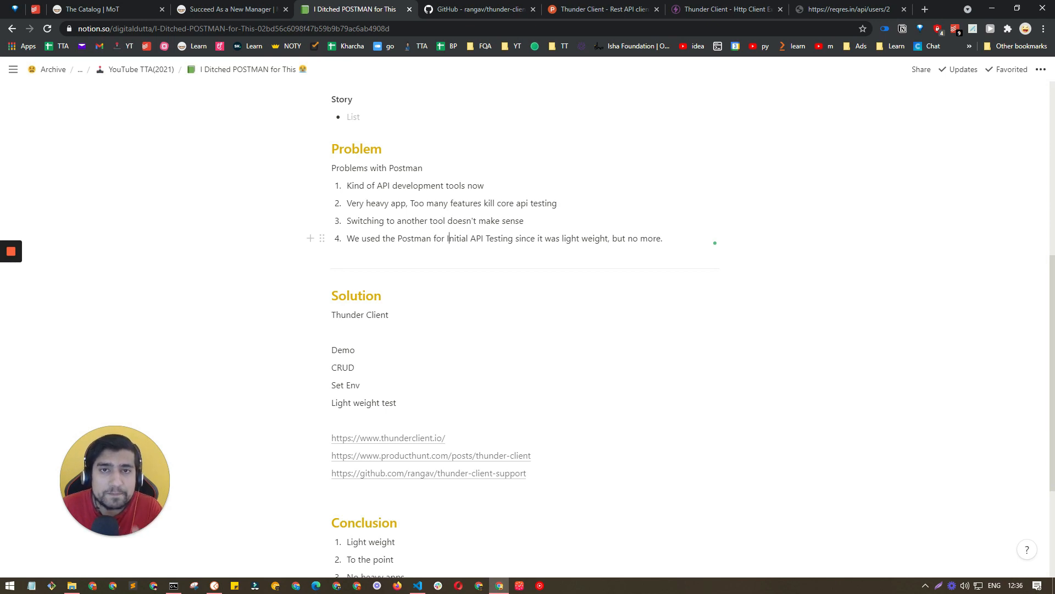